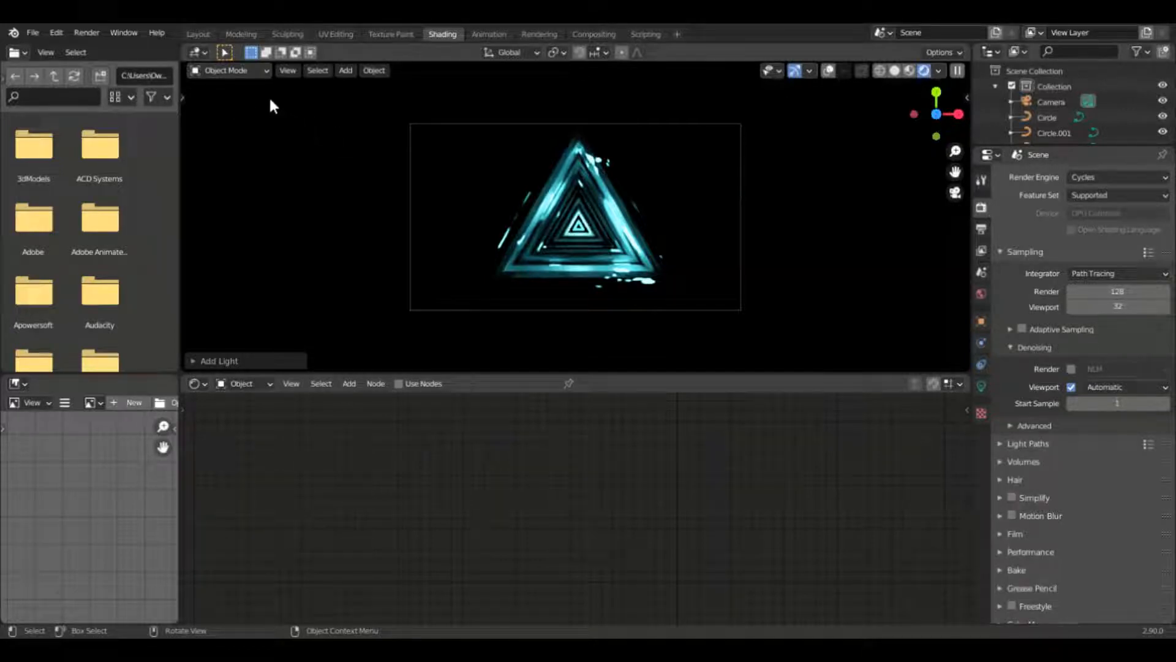
pyautogui.moveTo(268, 103)
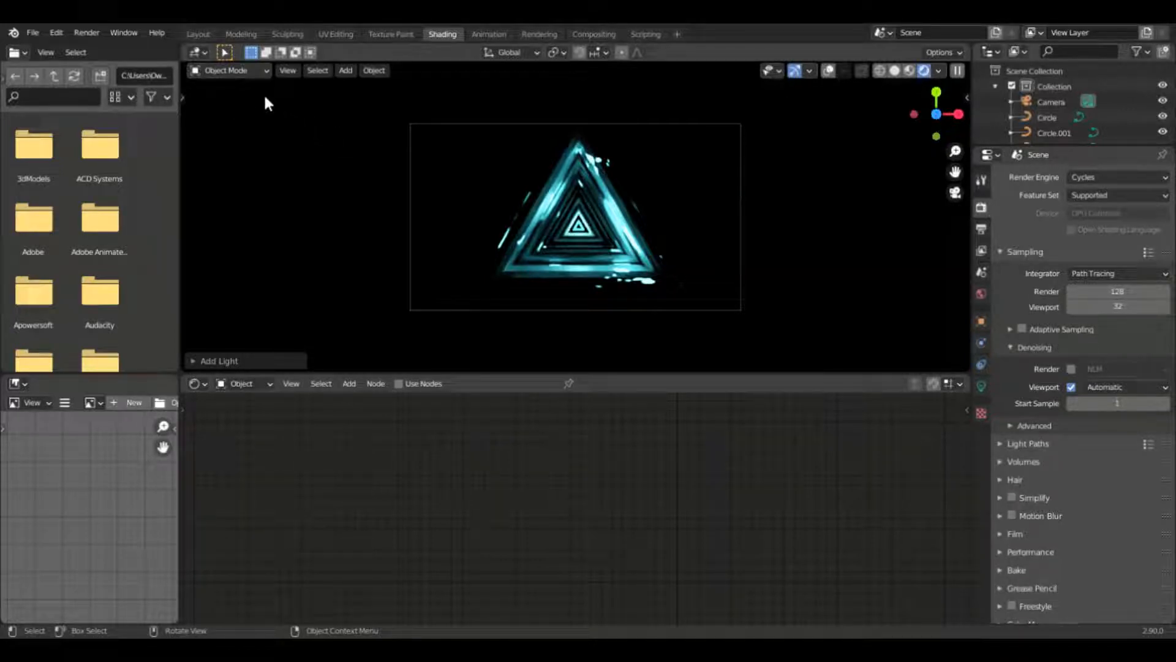
pyautogui.moveTo(318, 140)
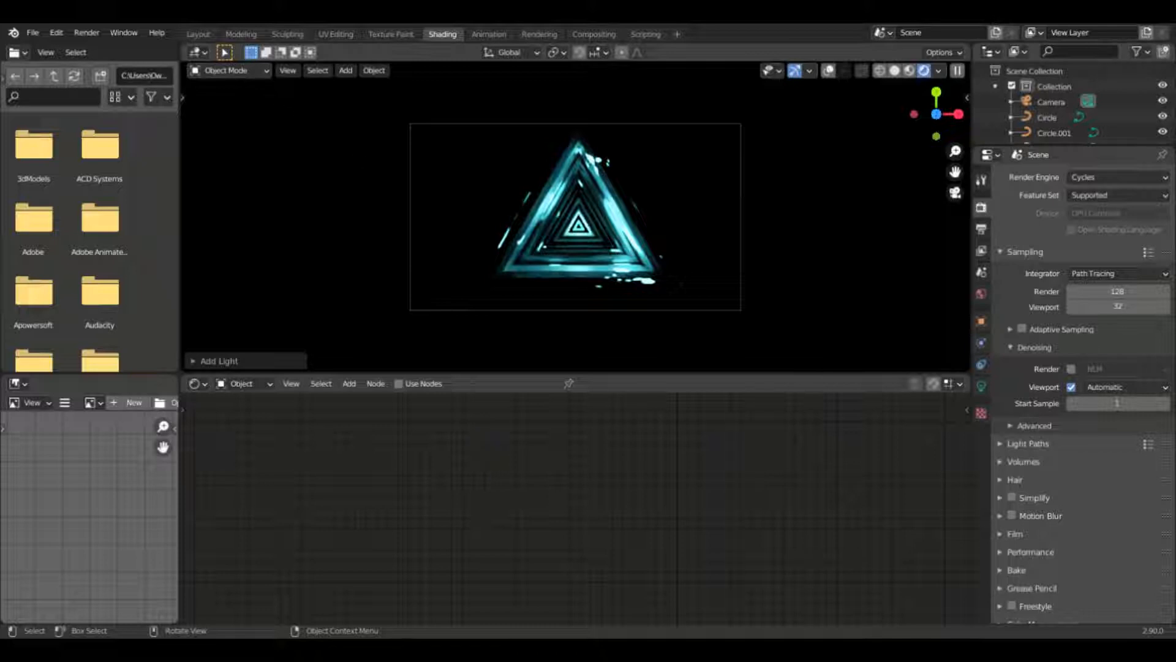
pyautogui.moveTo(559, 156)
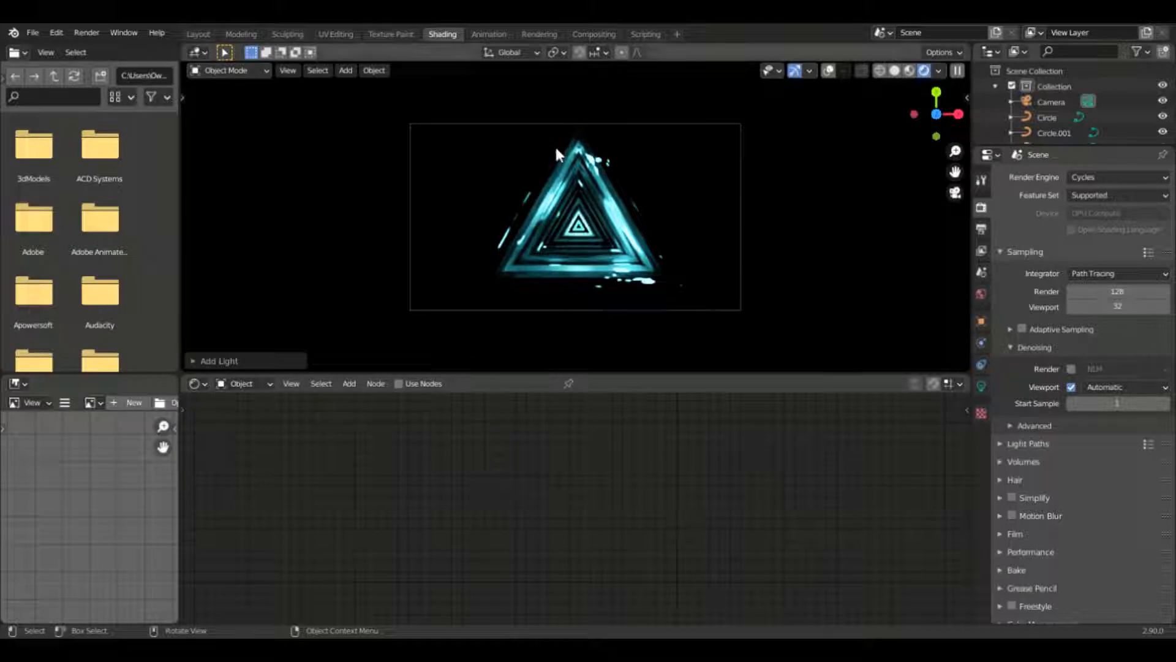
pyautogui.moveTo(622, 232)
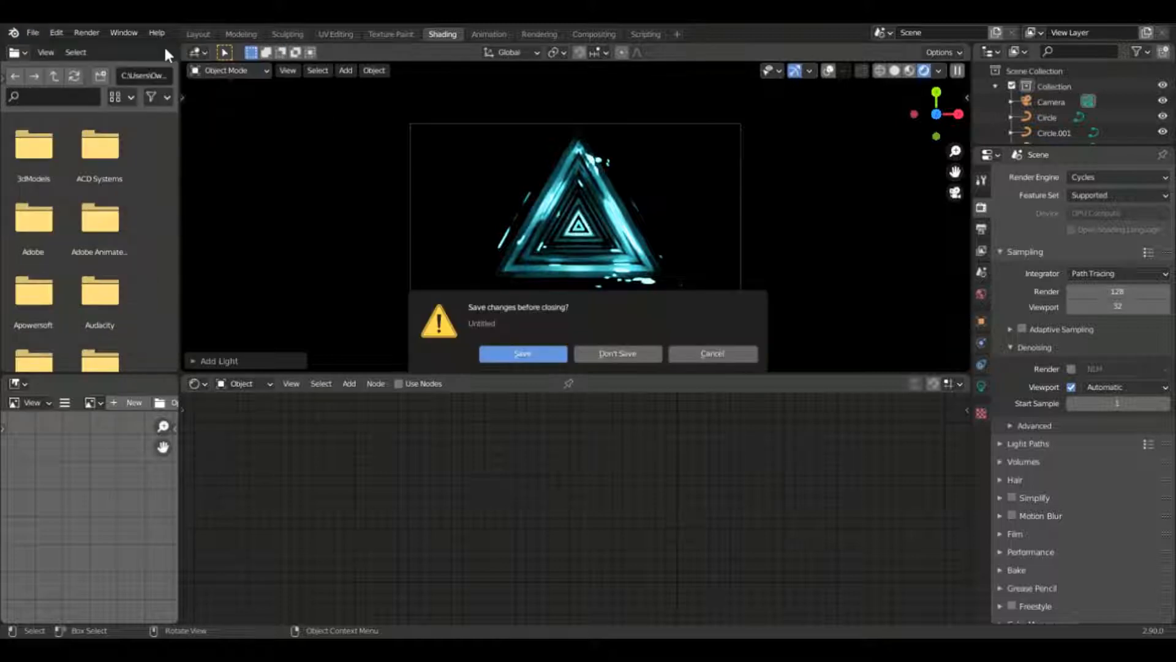
pyautogui.moveTo(618, 353)
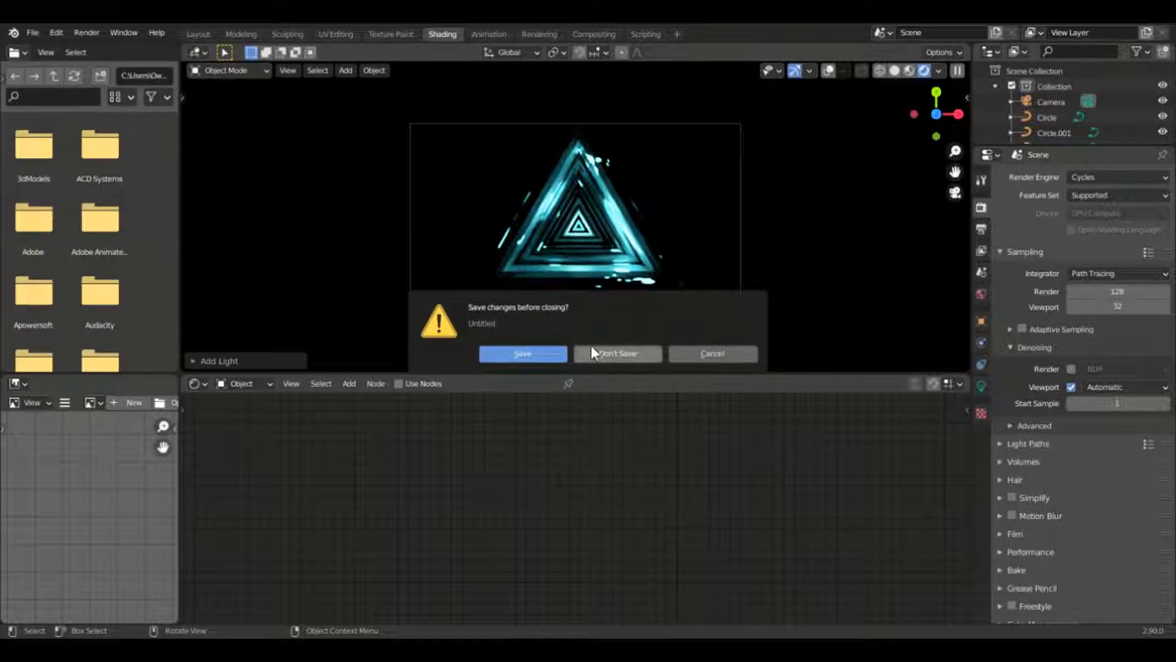
# Discard the old file unsaved, add a test Bezier circle and delete it again.
pyautogui.click(616, 352)
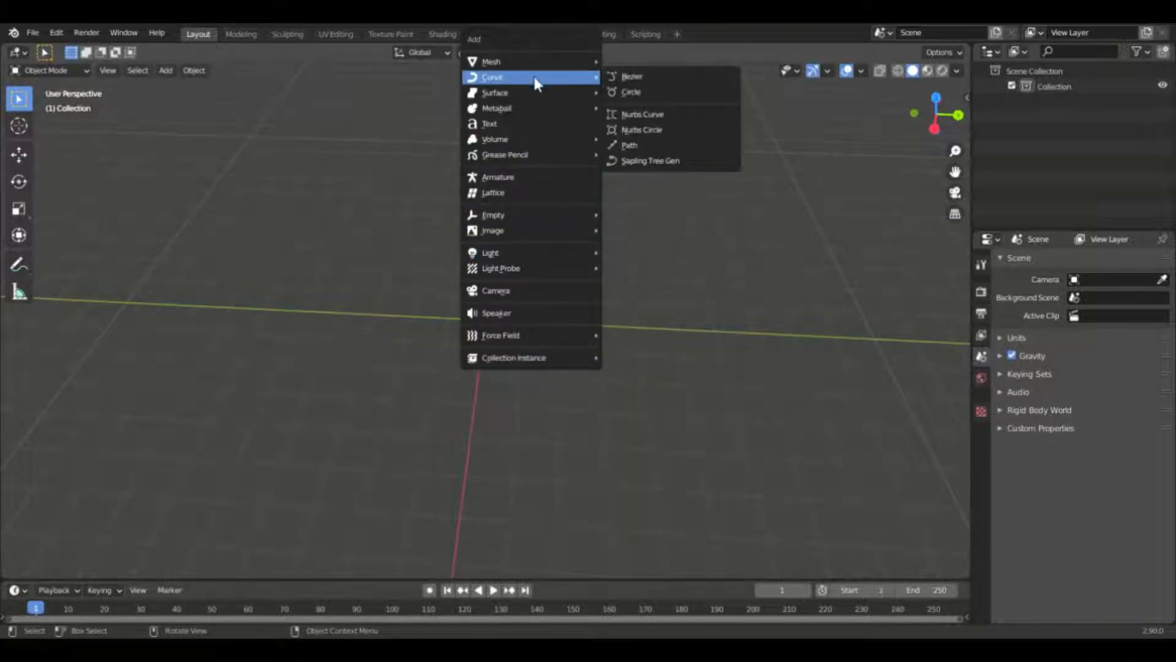
pyautogui.click(633, 76)
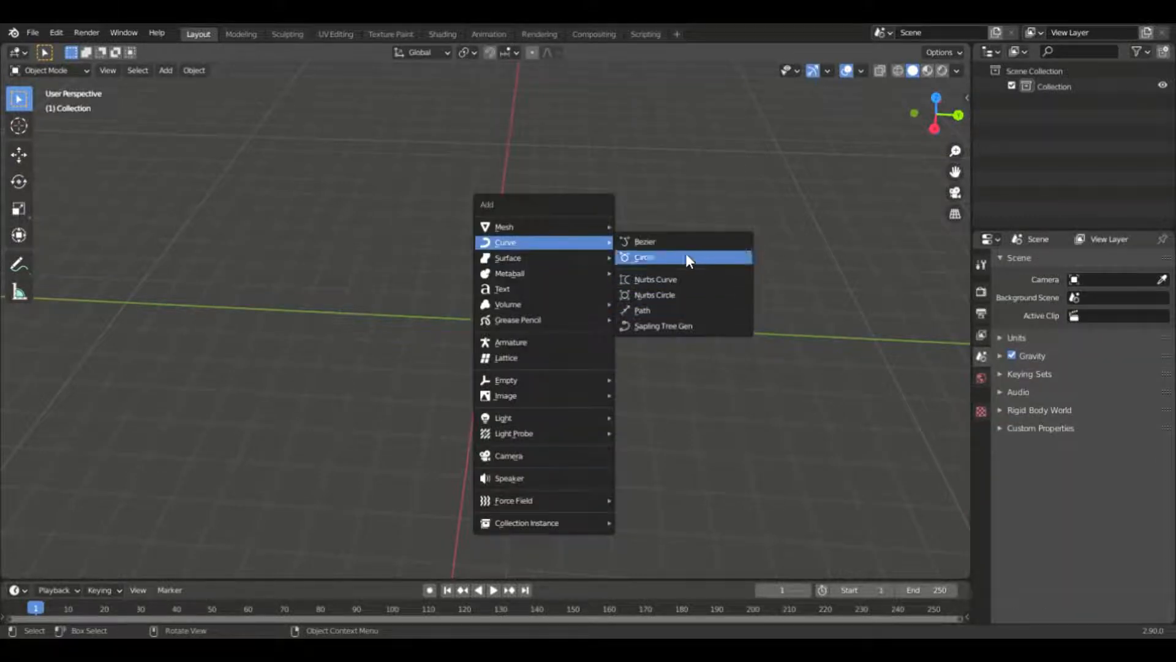
pyautogui.click(646, 257)
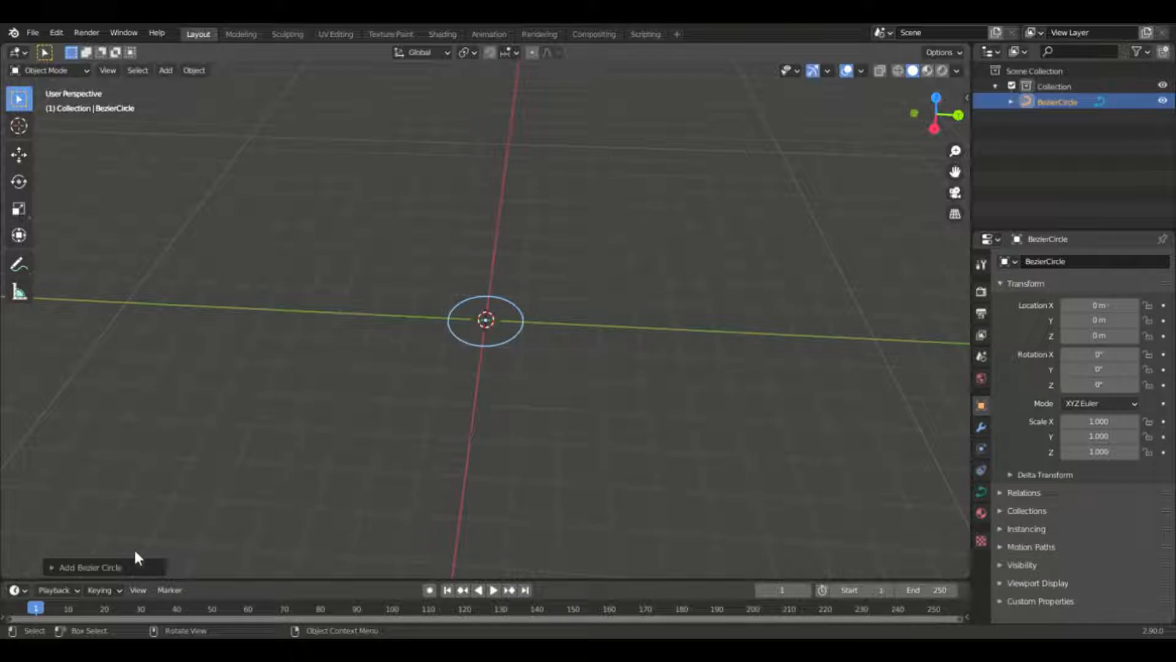
pyautogui.click(90, 566)
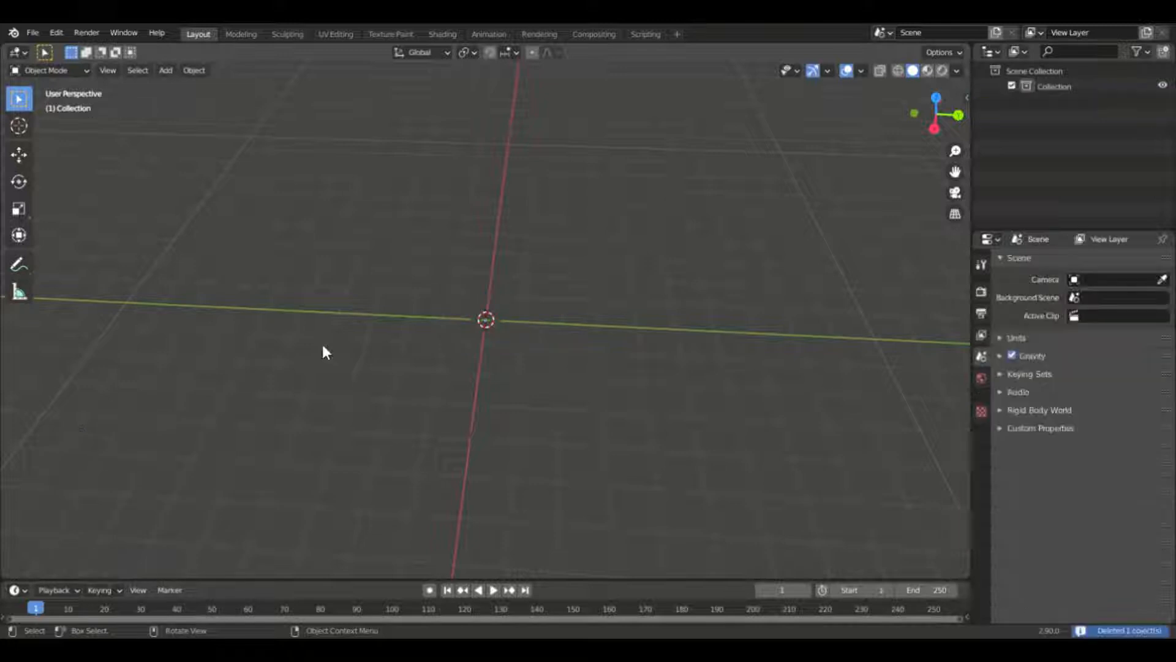
# Add a mesh circle with 3 vertices and 4 m radius, a triangle at the origin.
pyautogui.click(164, 70)
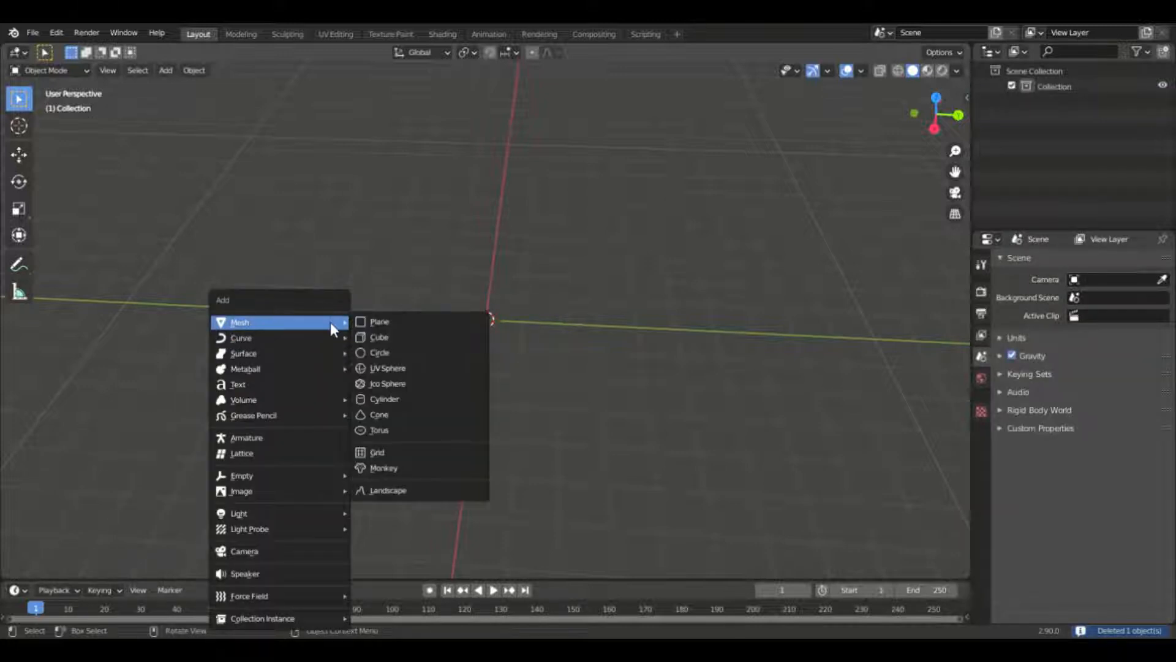
pyautogui.moveTo(420, 383)
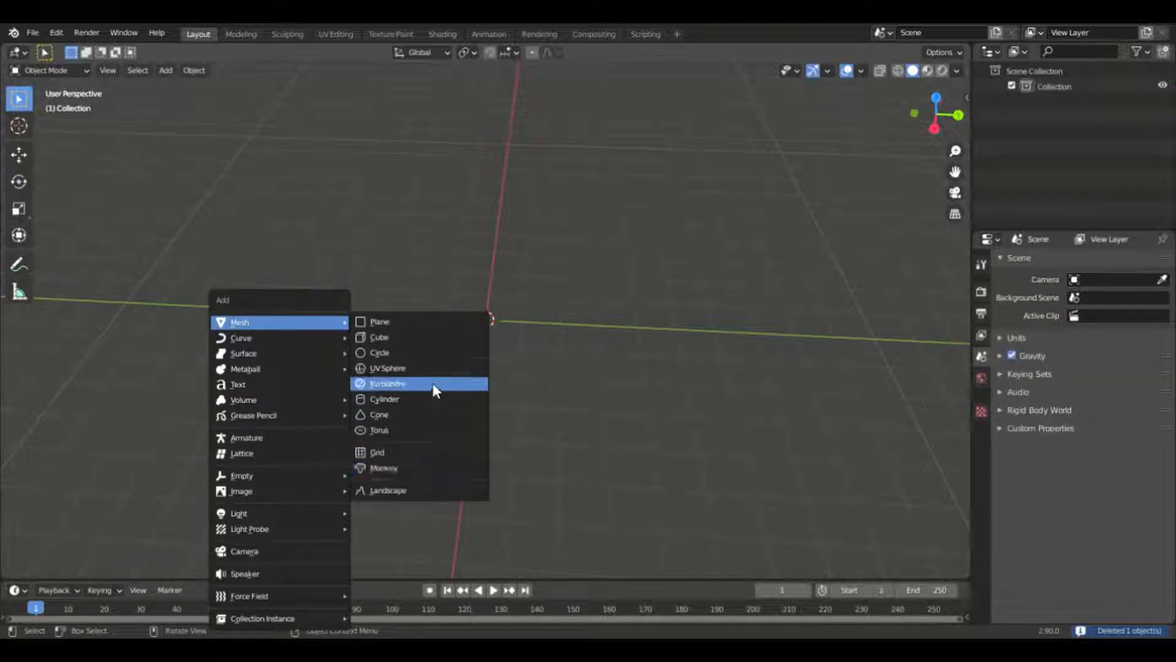
pyautogui.click(380, 353)
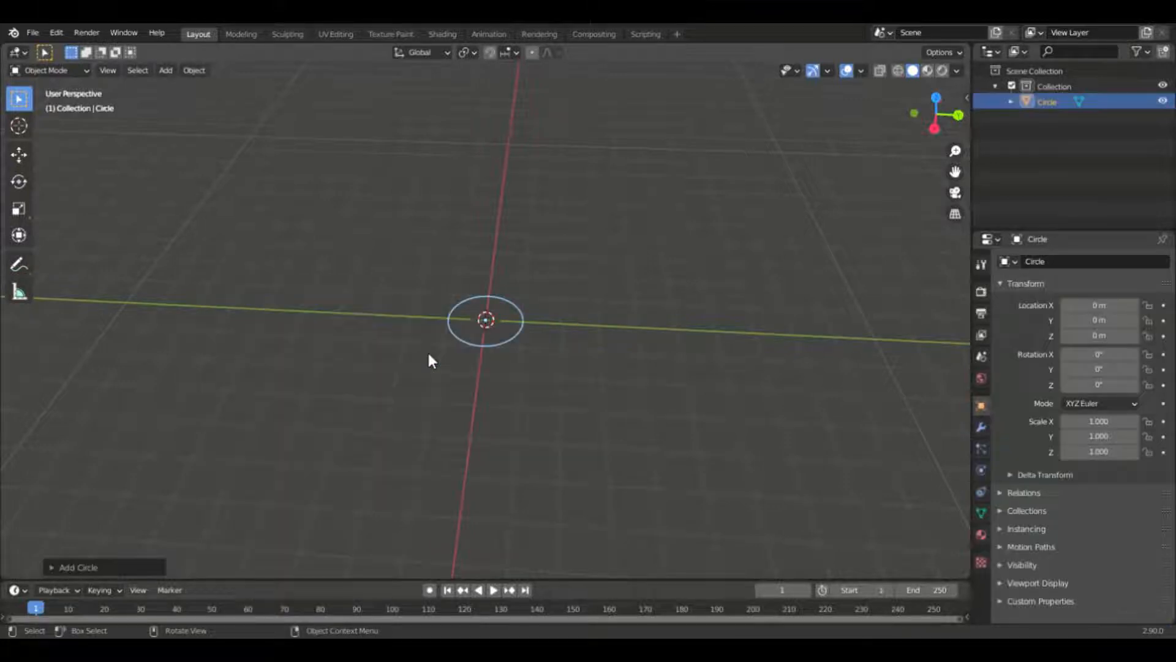
pyautogui.click(77, 566)
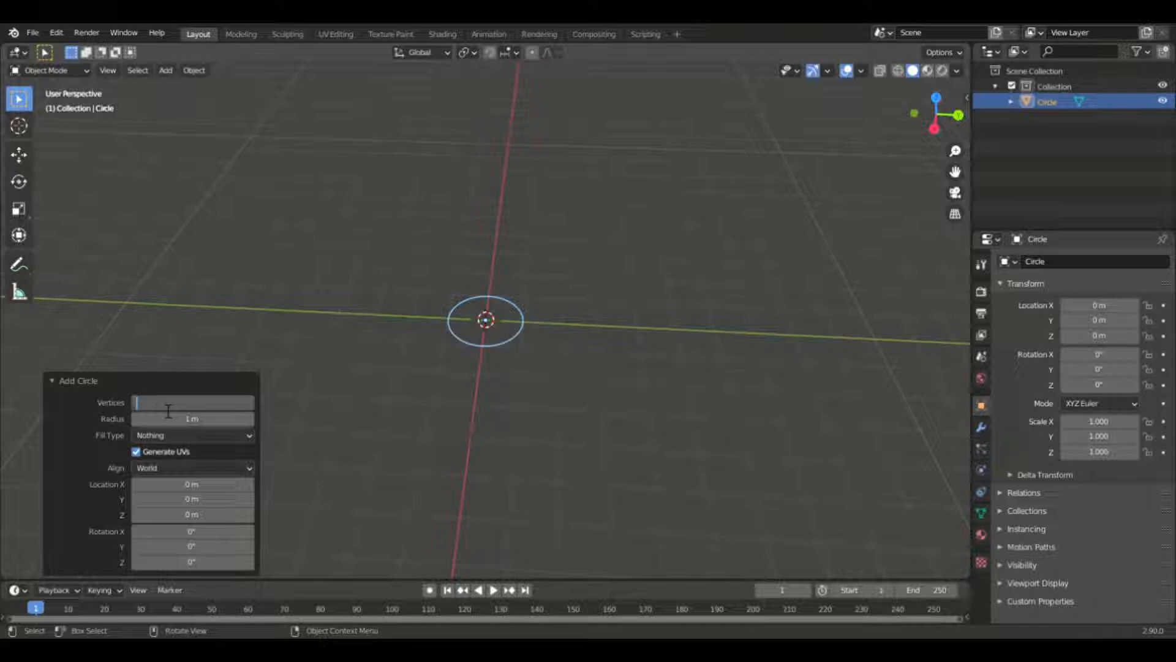
pyautogui.write('3')
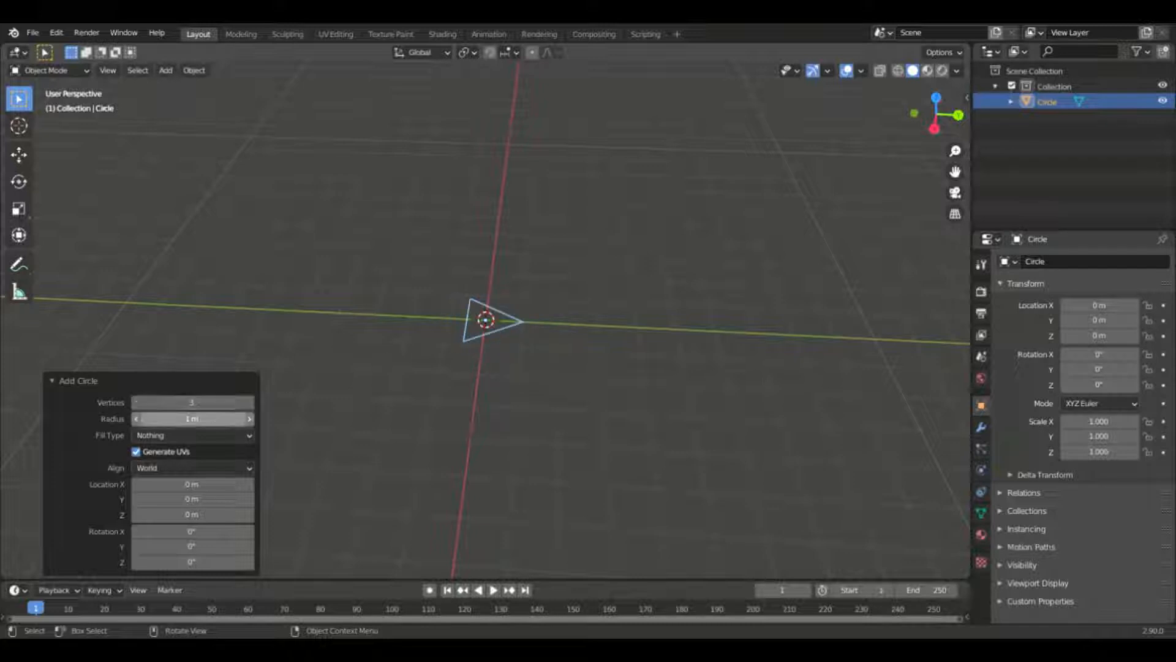
pyautogui.click(192, 418)
pyautogui.write('4')
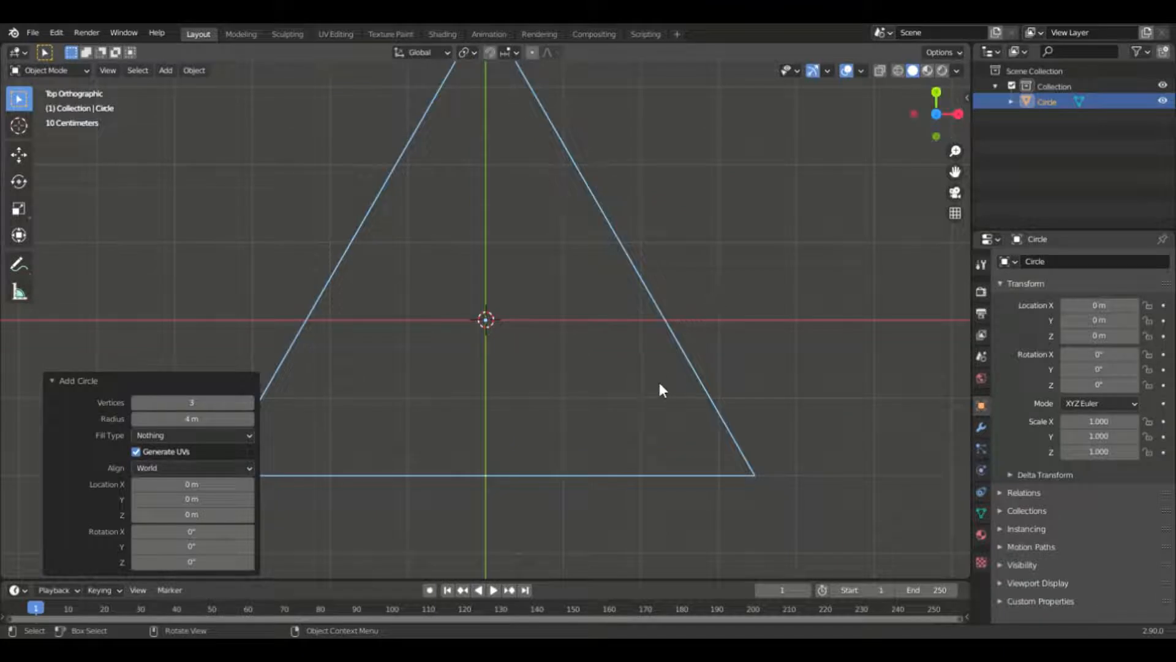
pyautogui.scroll(-3)
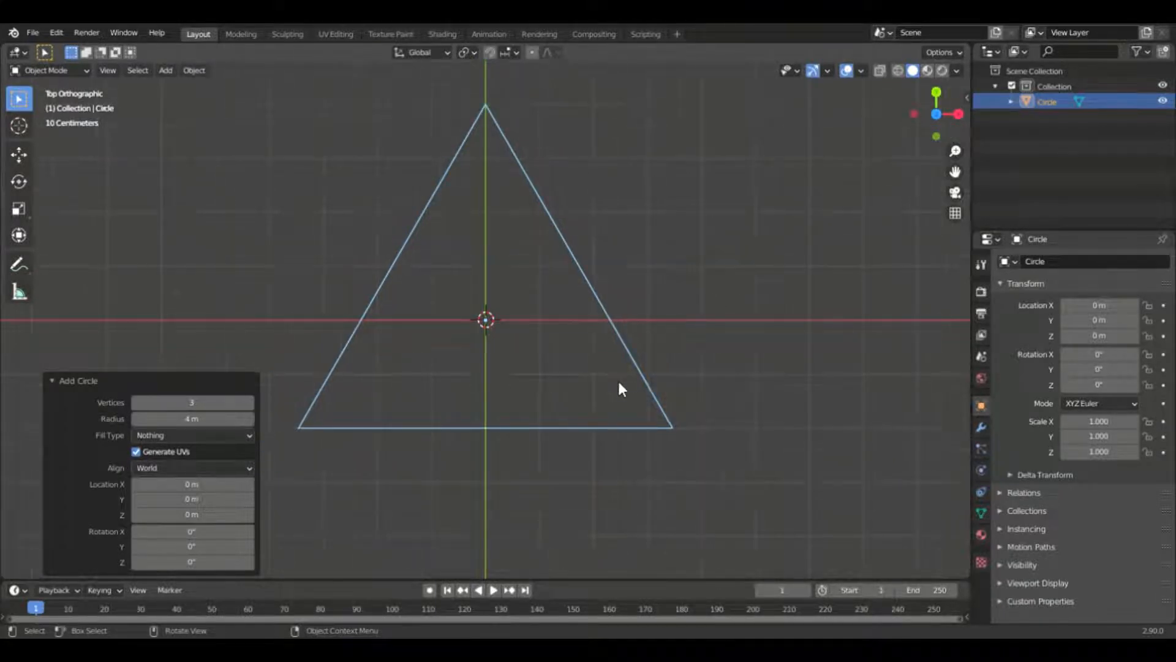
pyautogui.moveTo(459, 347)
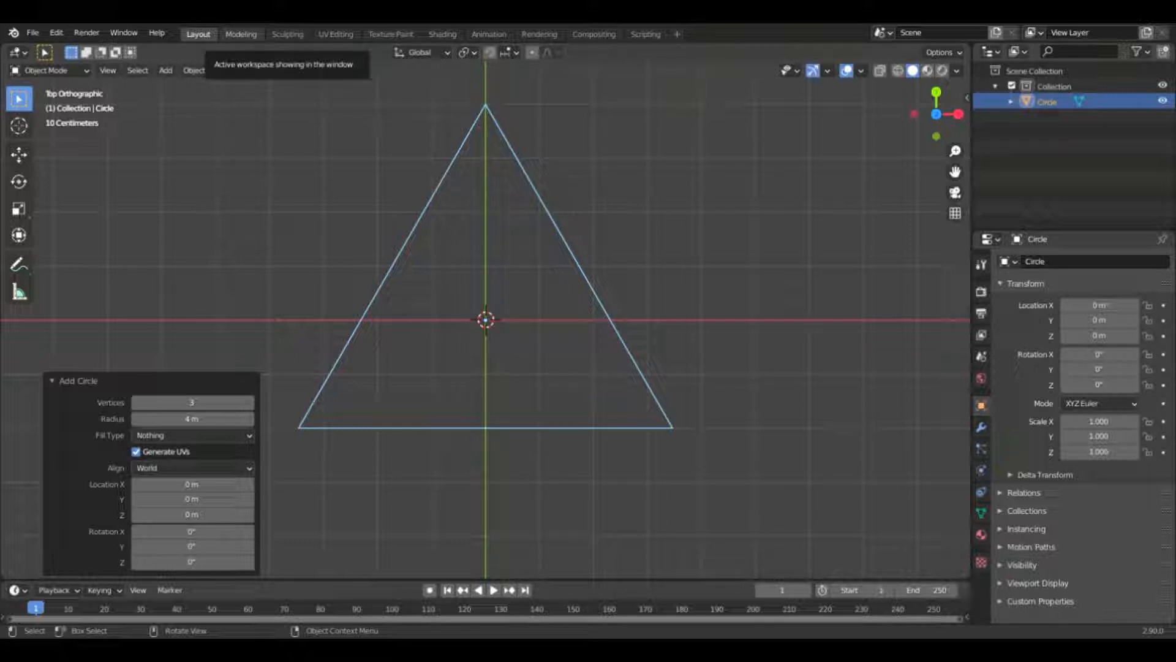
pyautogui.moveTo(494, 382)
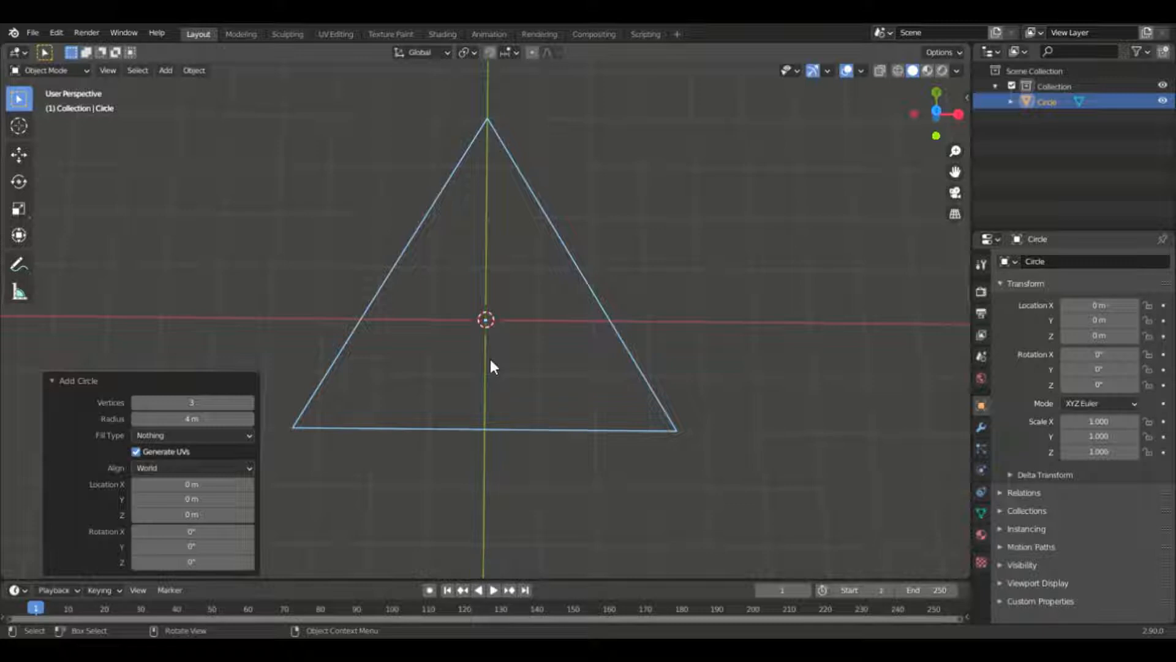
pyautogui.moveTo(488, 35)
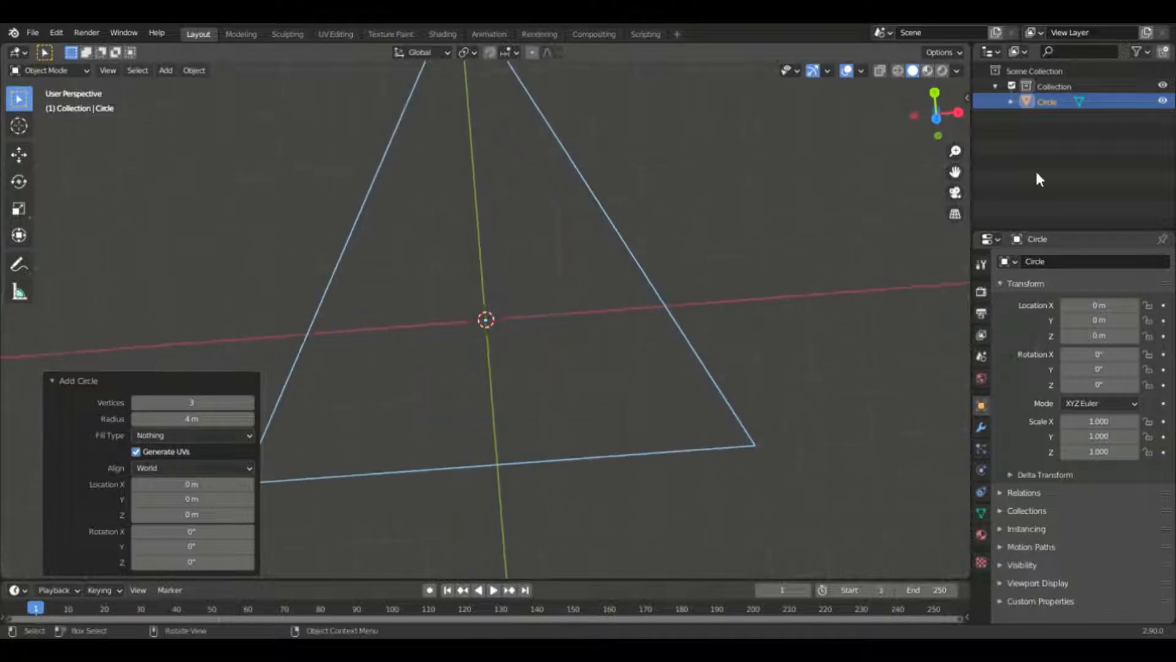
# Duplicate and scale by about 0.494 four times for nested triangles, then select the outer one.
pyautogui.click(166, 70)
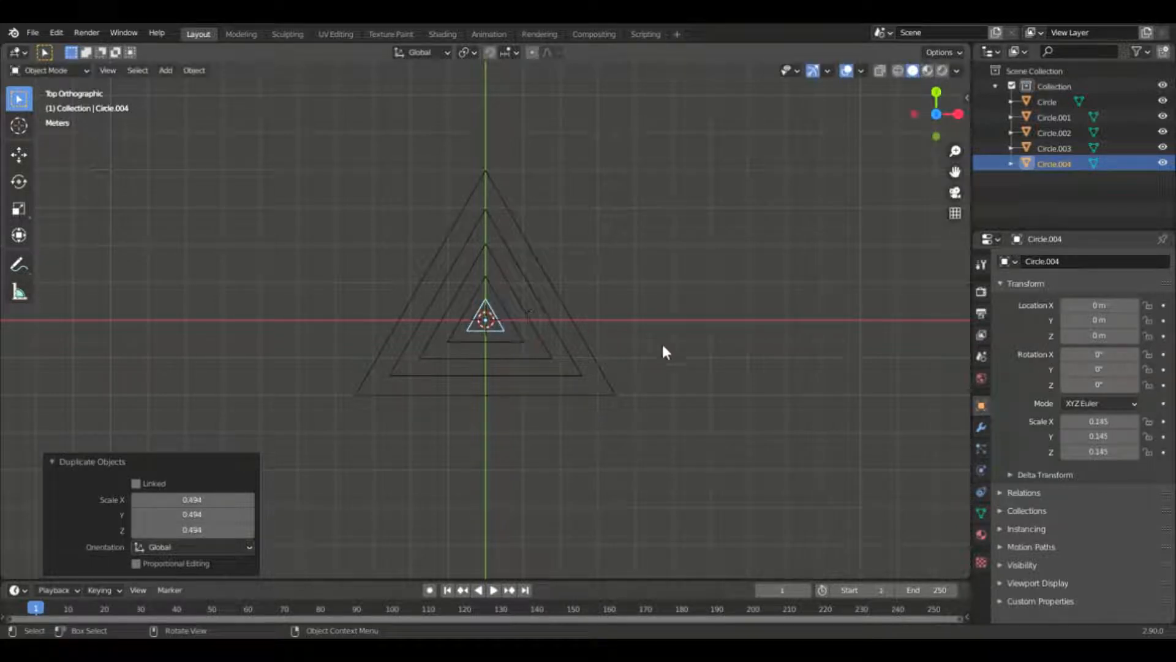
pyautogui.moveTo(744, 378)
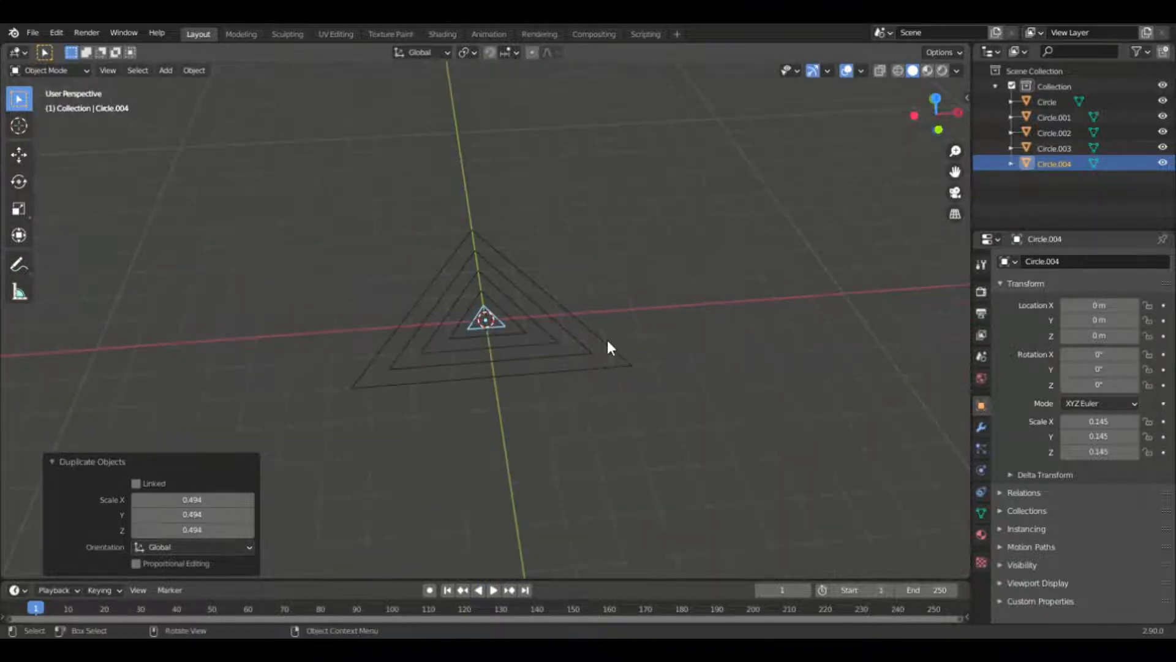
pyautogui.click(1048, 102)
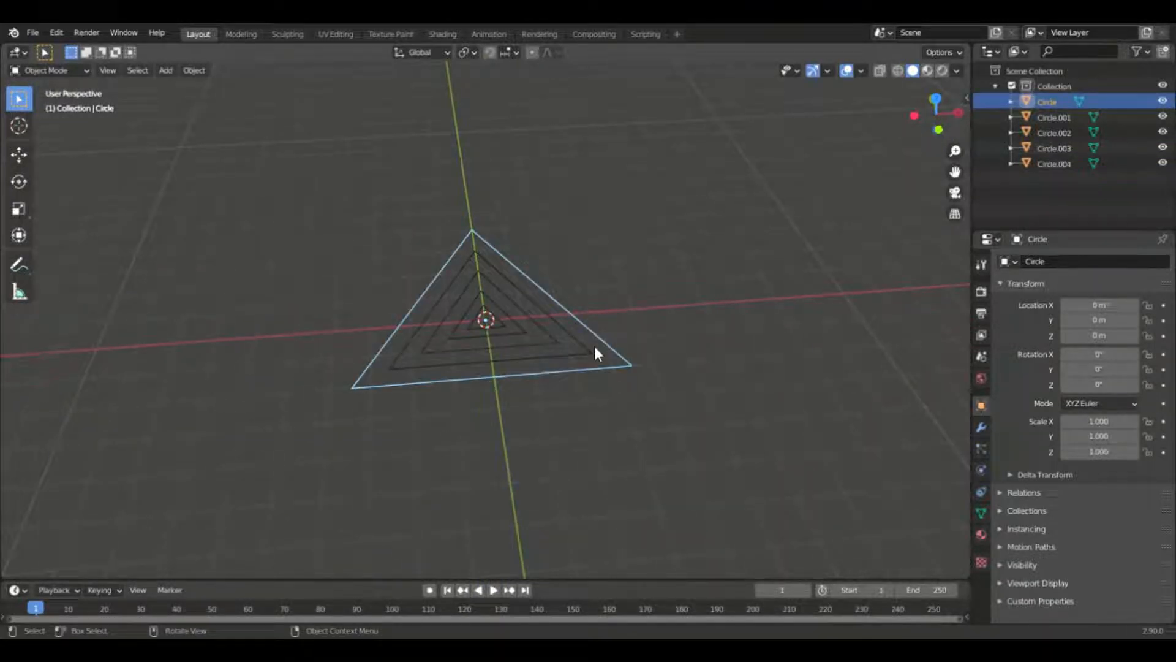
# Select all five triangles and convert them from mesh to curve via the F3 search.
pyautogui.press('a')
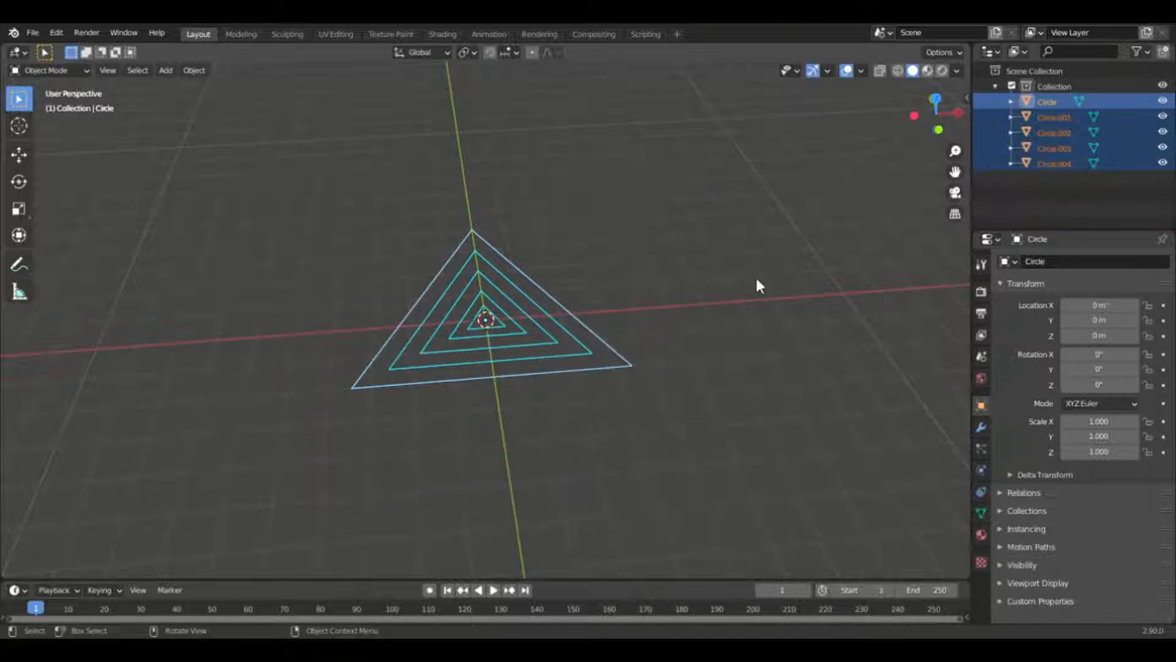
pyautogui.moveTo(744, 350)
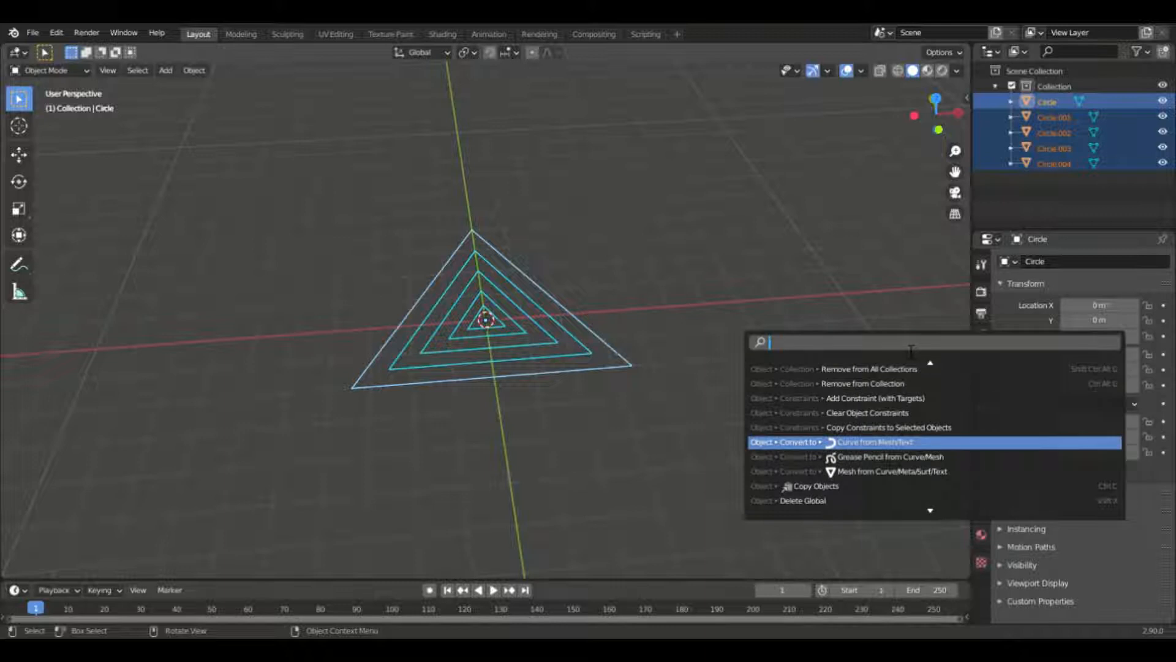
pyautogui.write('j')
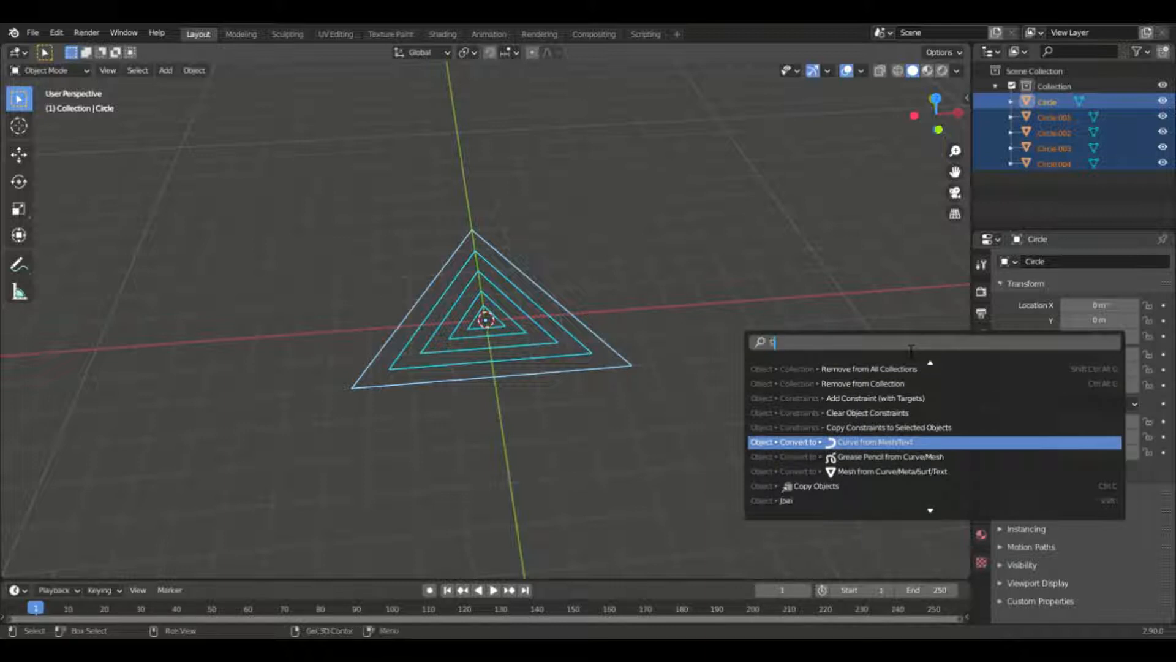
pyautogui.write('onve')
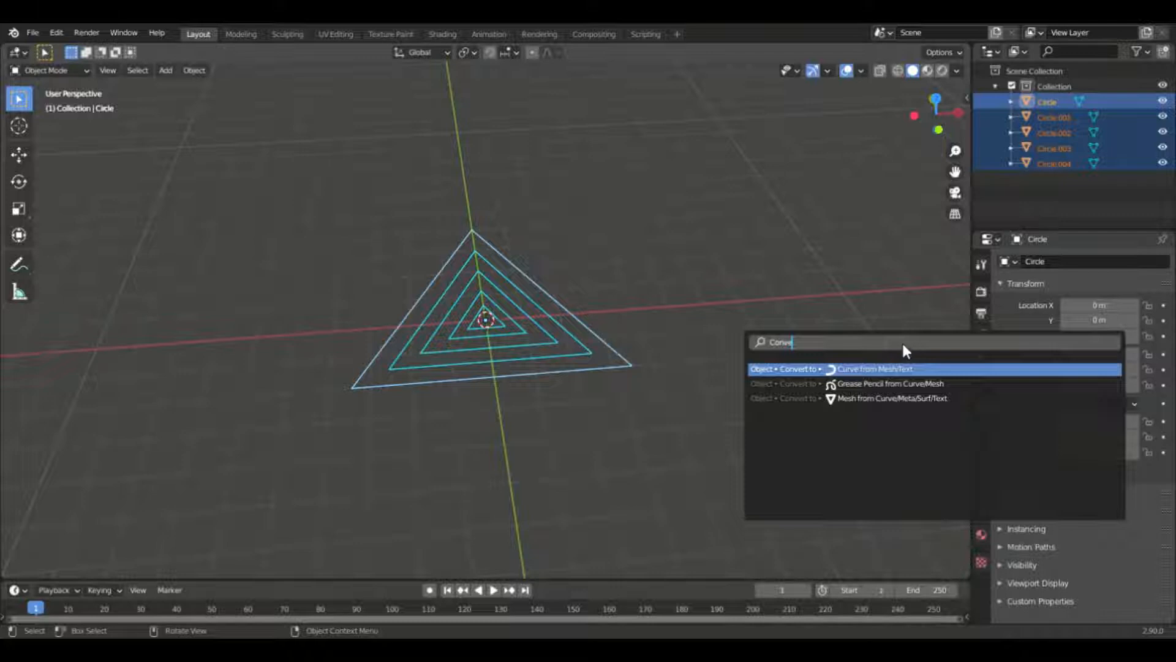
pyautogui.click(885, 369)
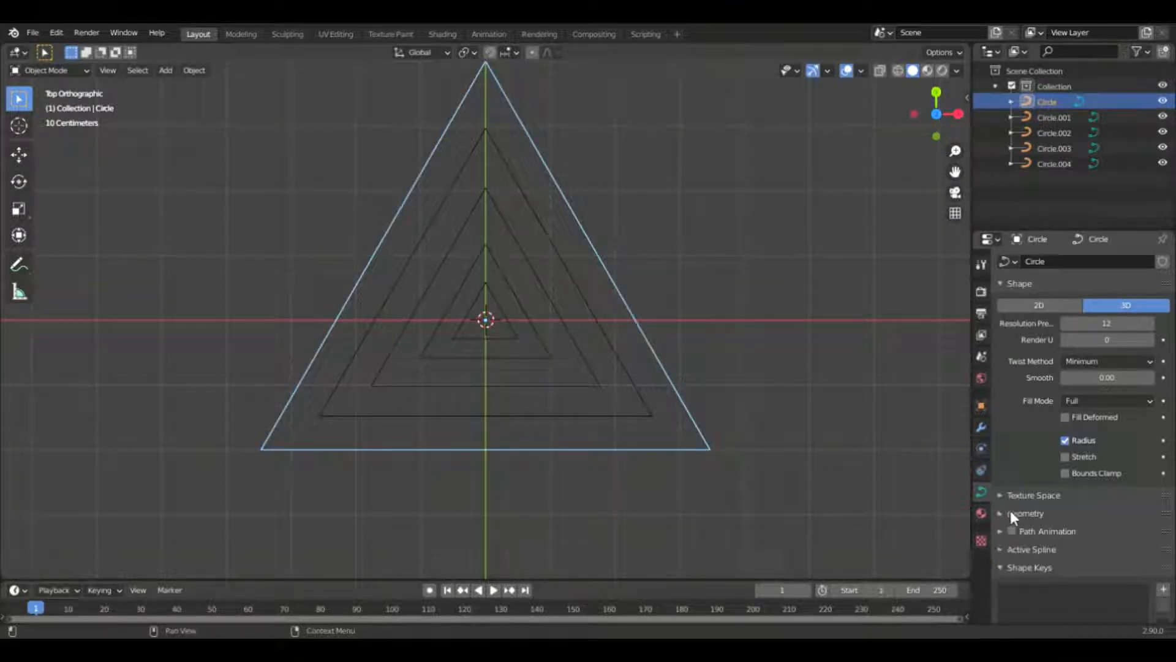
# Set a bevel depth on Circle.002 and a depth of 1 on the outer Circle curve.
pyautogui.click(1002, 513)
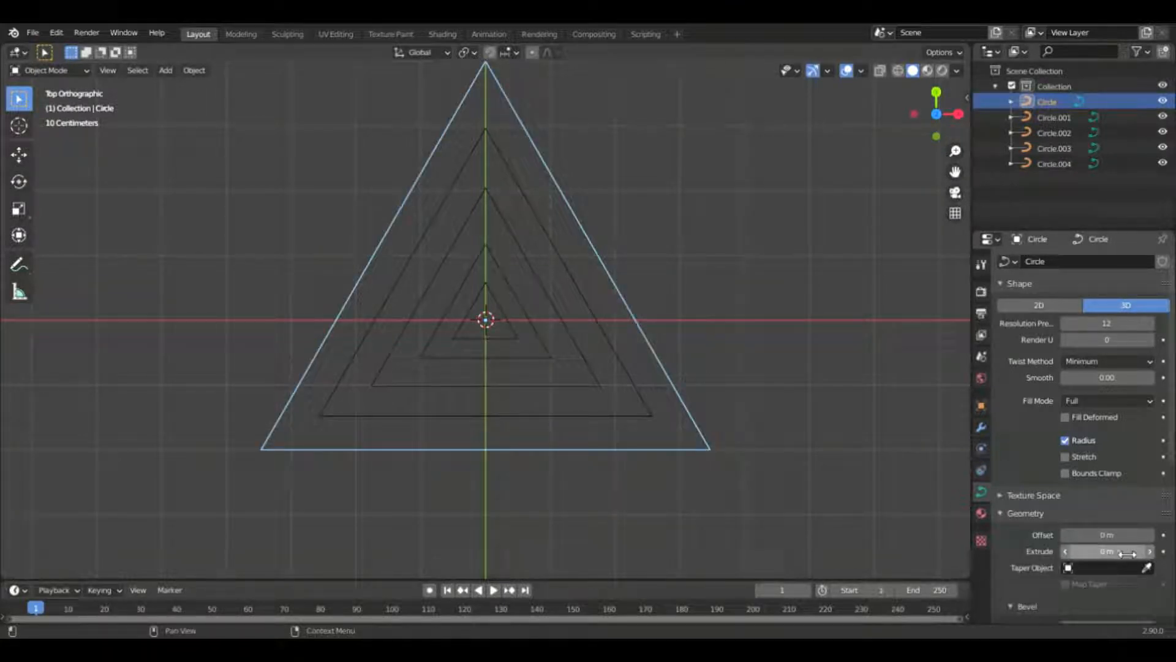
pyautogui.scroll(-3)
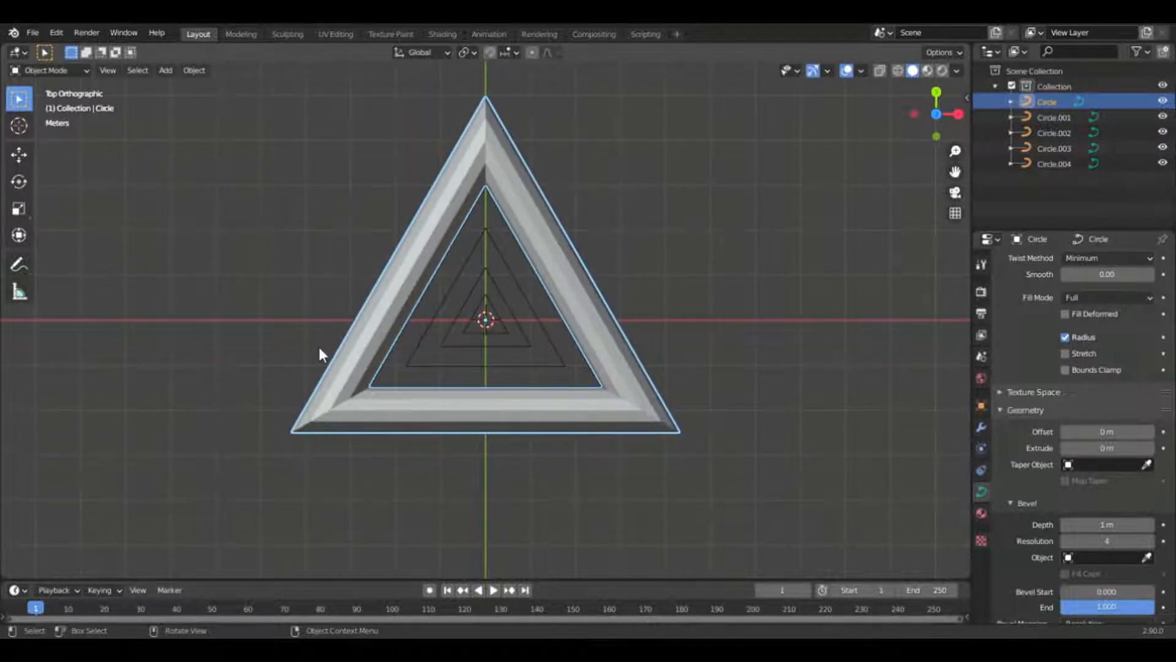
pyautogui.click(1053, 132)
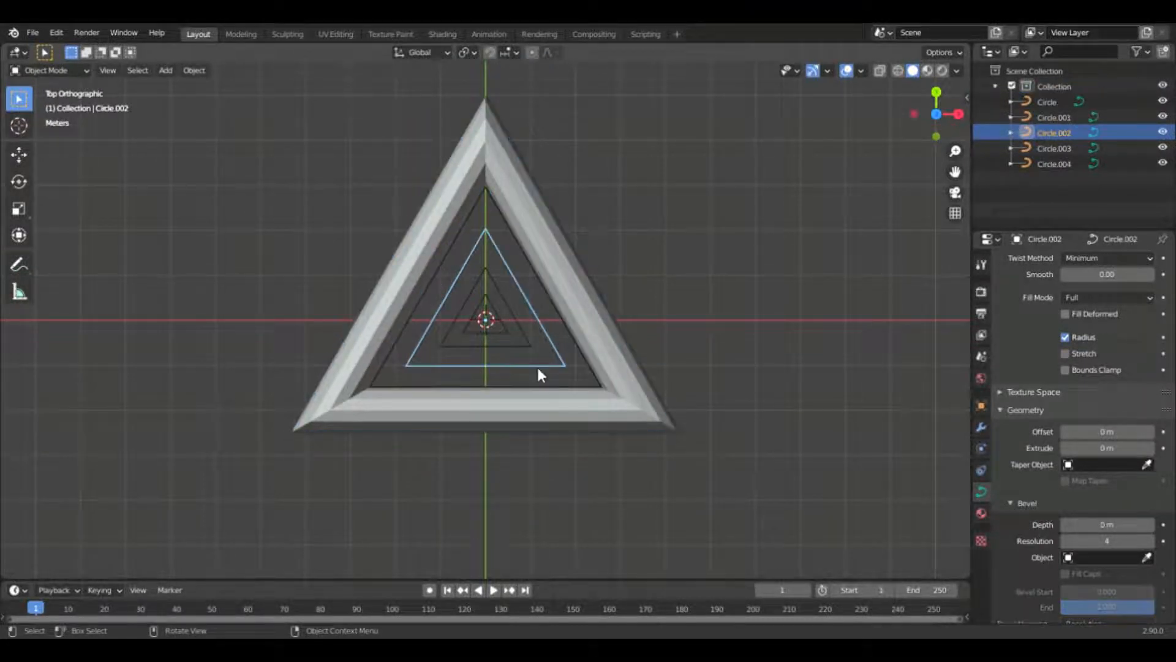
pyautogui.click(1105, 523)
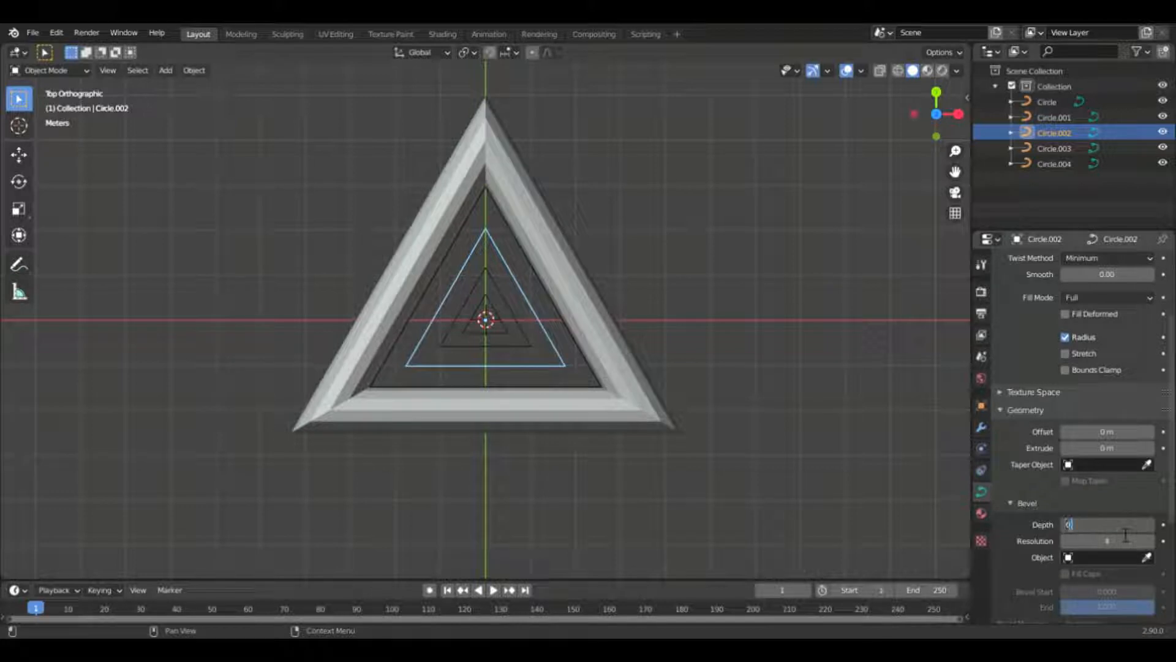
pyautogui.click(1048, 102)
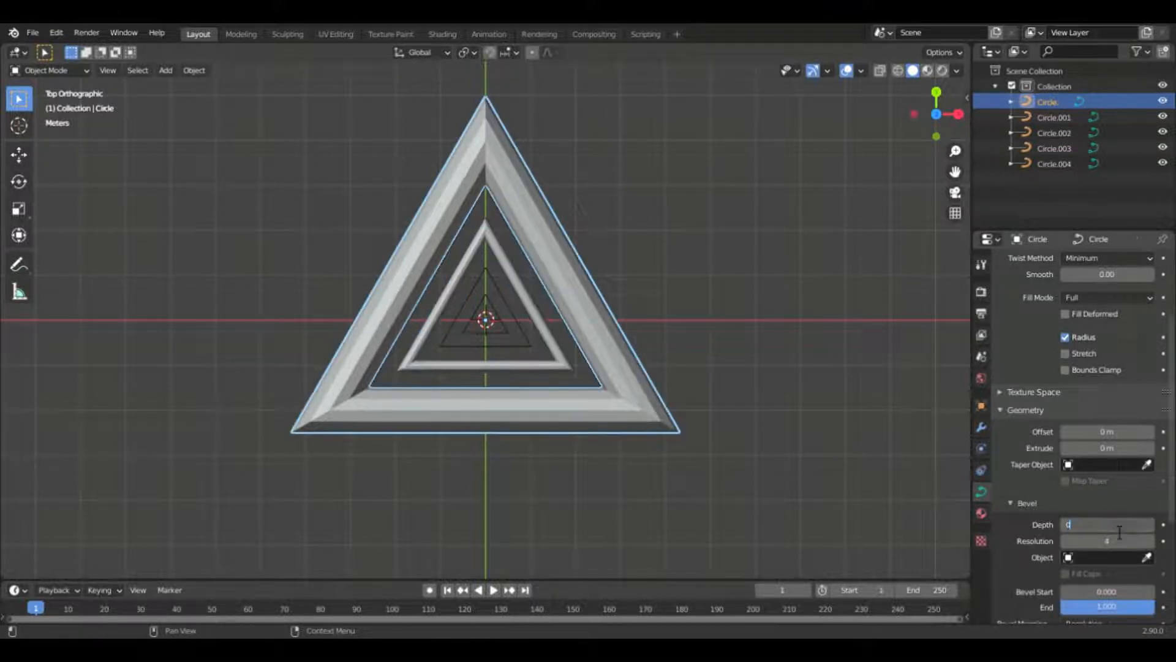
pyautogui.write('1 m')
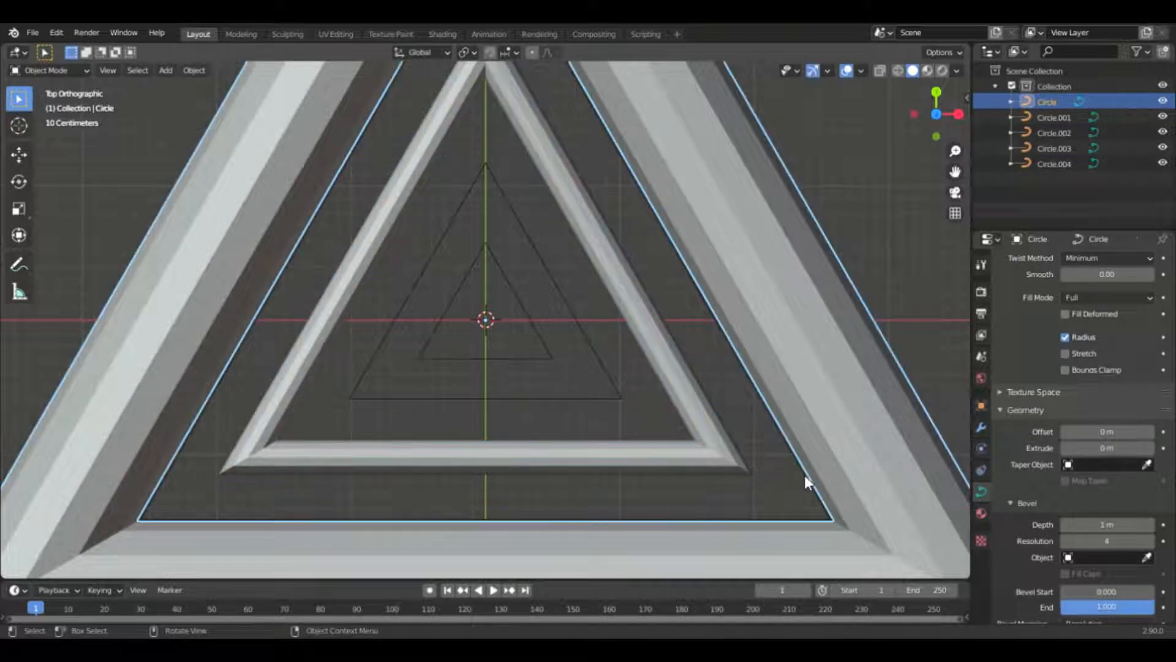
# Bevel Circle.001 and Circle.004 as well and scale a duplicated sixth triangle.
pyautogui.click(1053, 118)
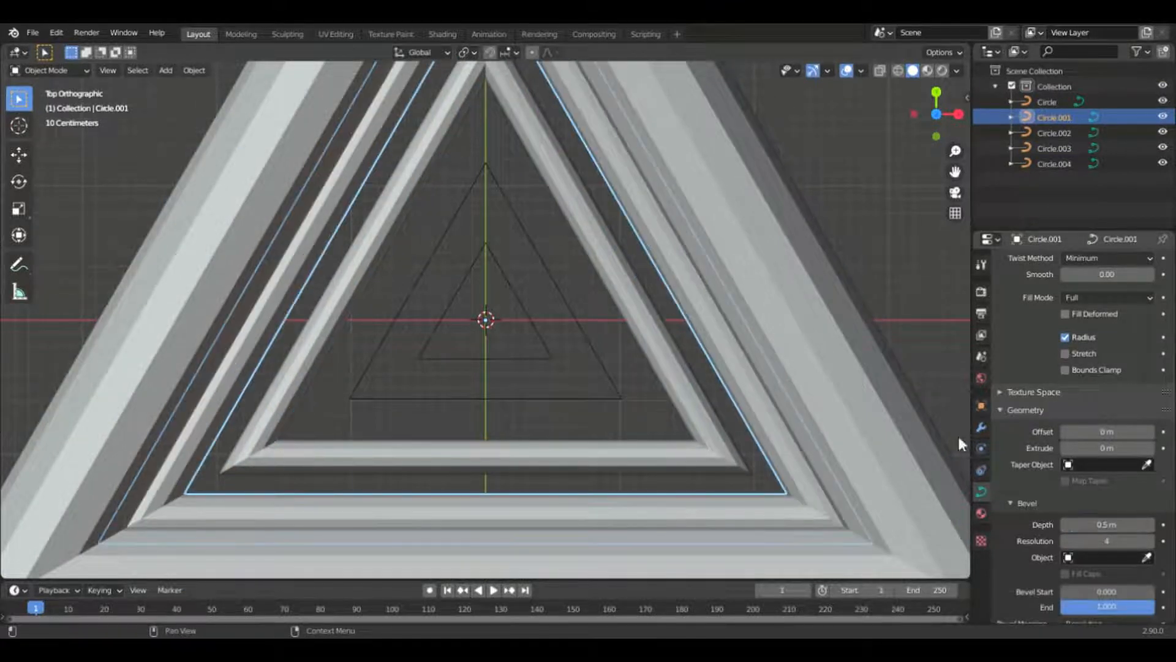
pyautogui.click(1053, 149)
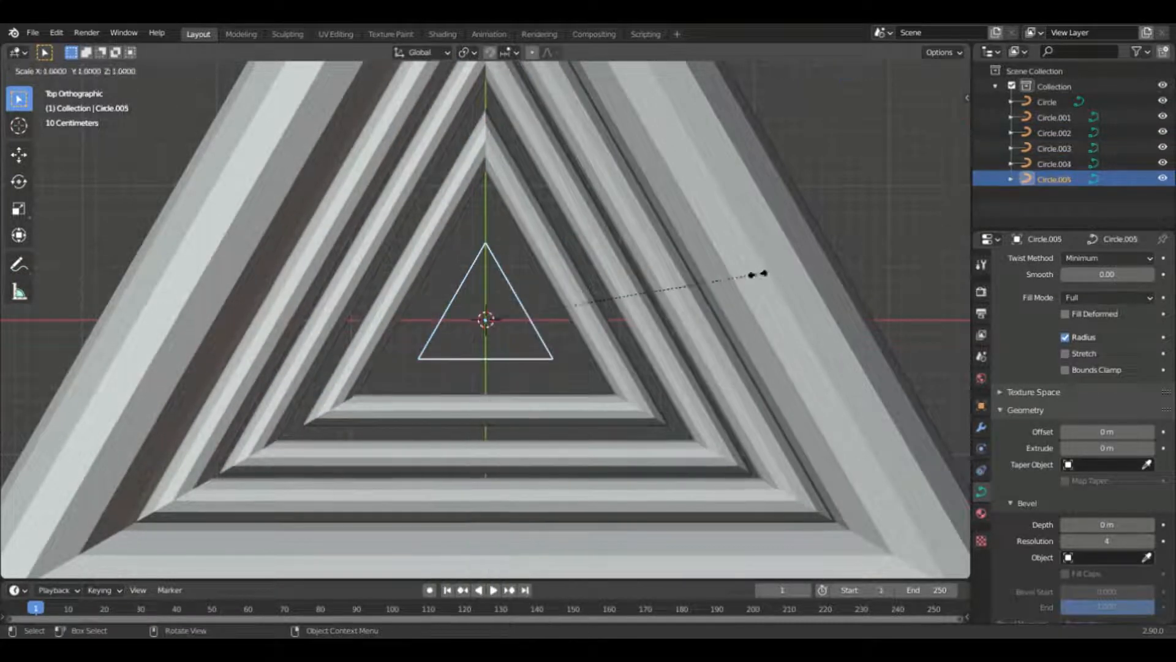
pyautogui.click(1055, 163)
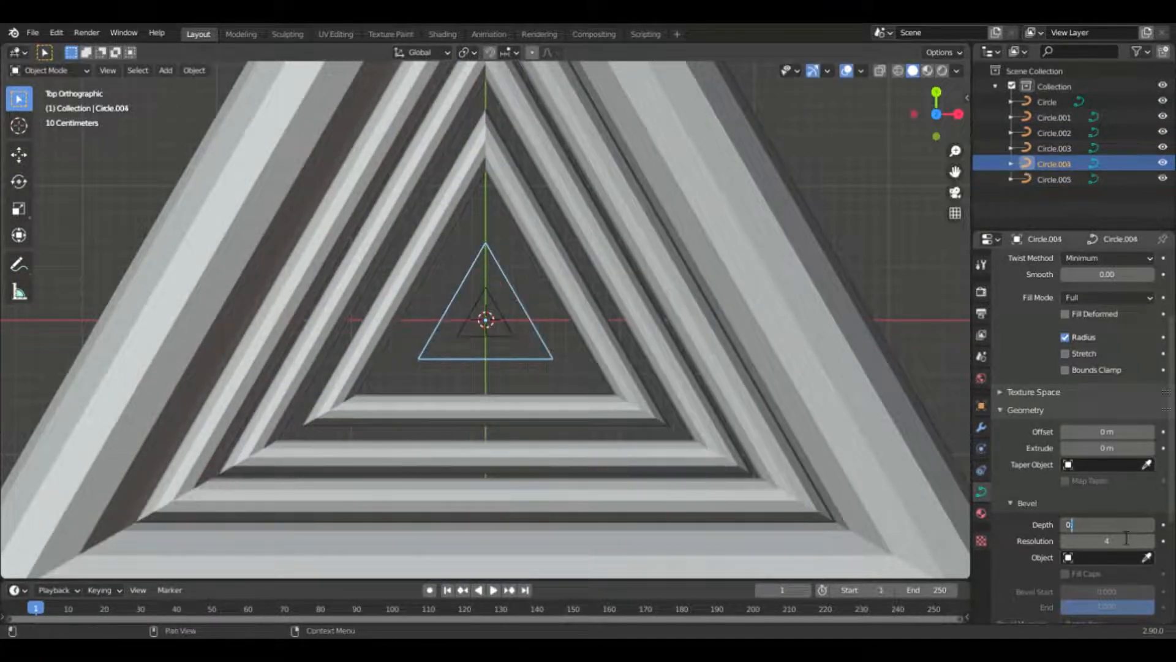
pyautogui.press('s')
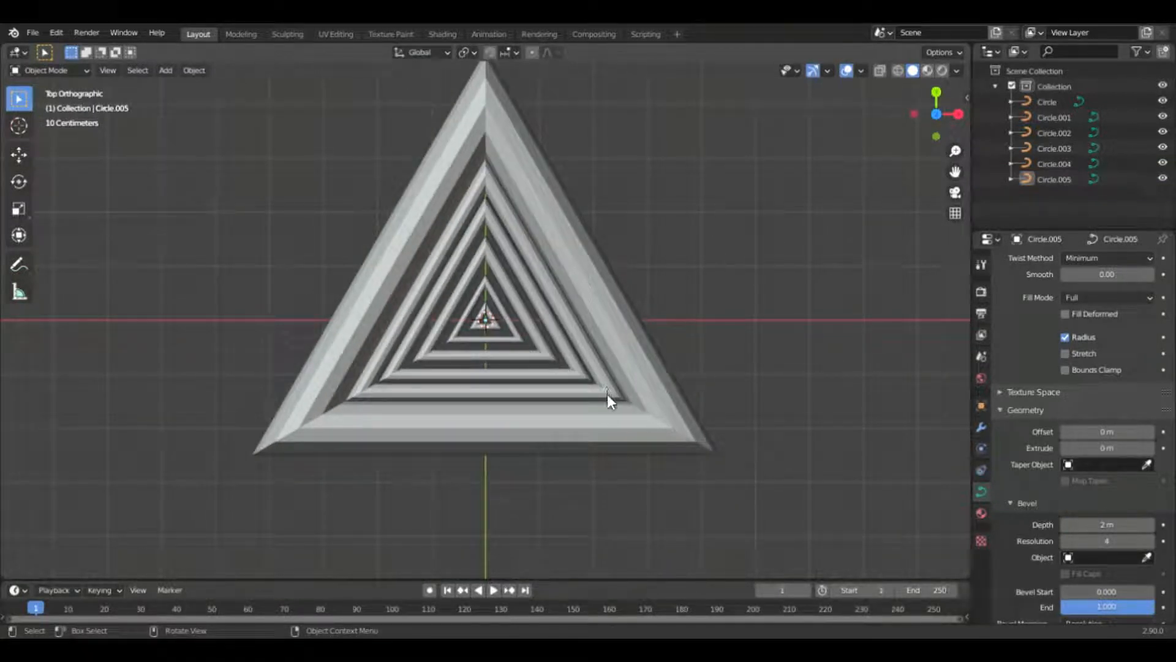
pyautogui.moveTo(689, 336)
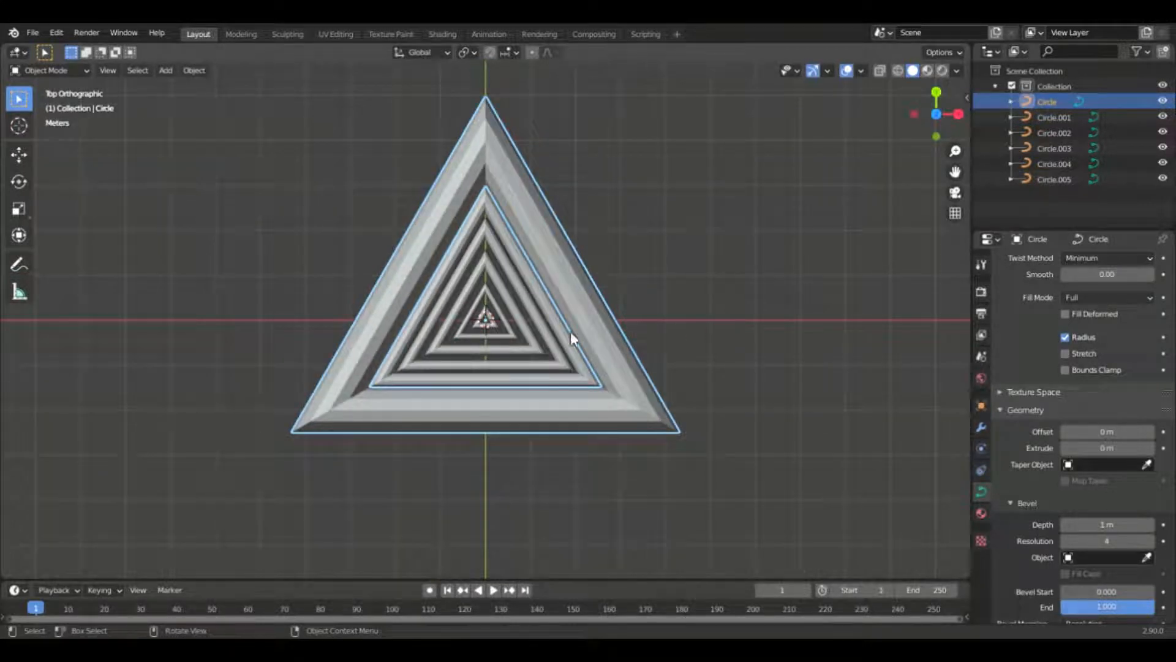
pyautogui.moveTo(507, 336)
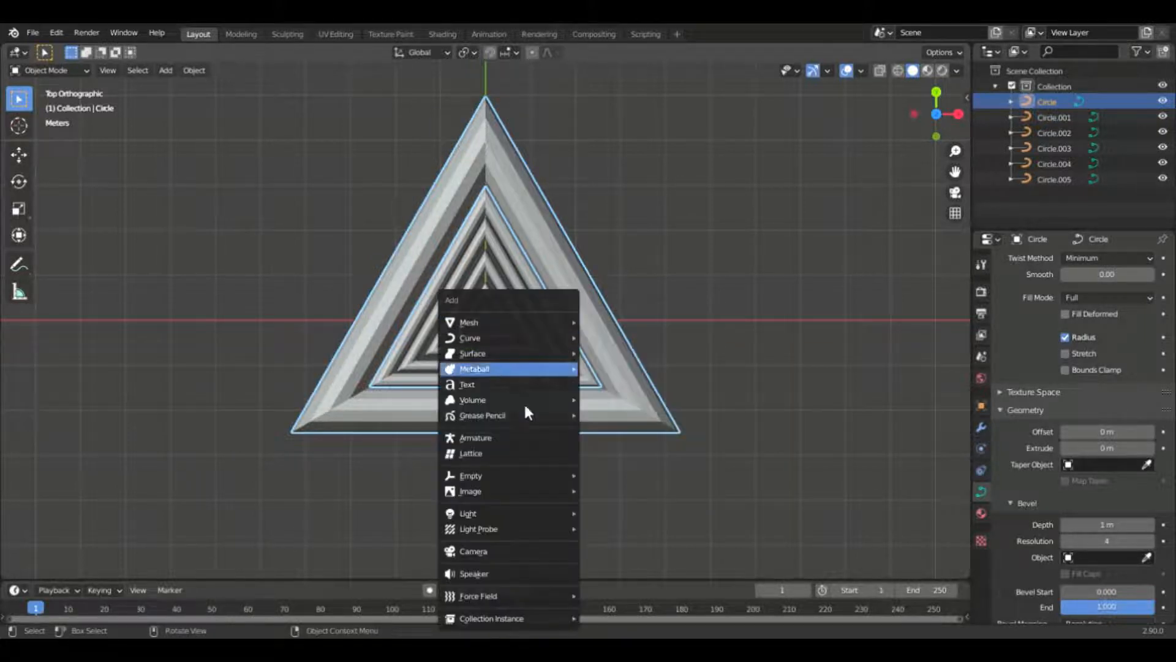
# Add a camera framing the triangles and switch to the Shading workspace.
pyautogui.click(473, 550)
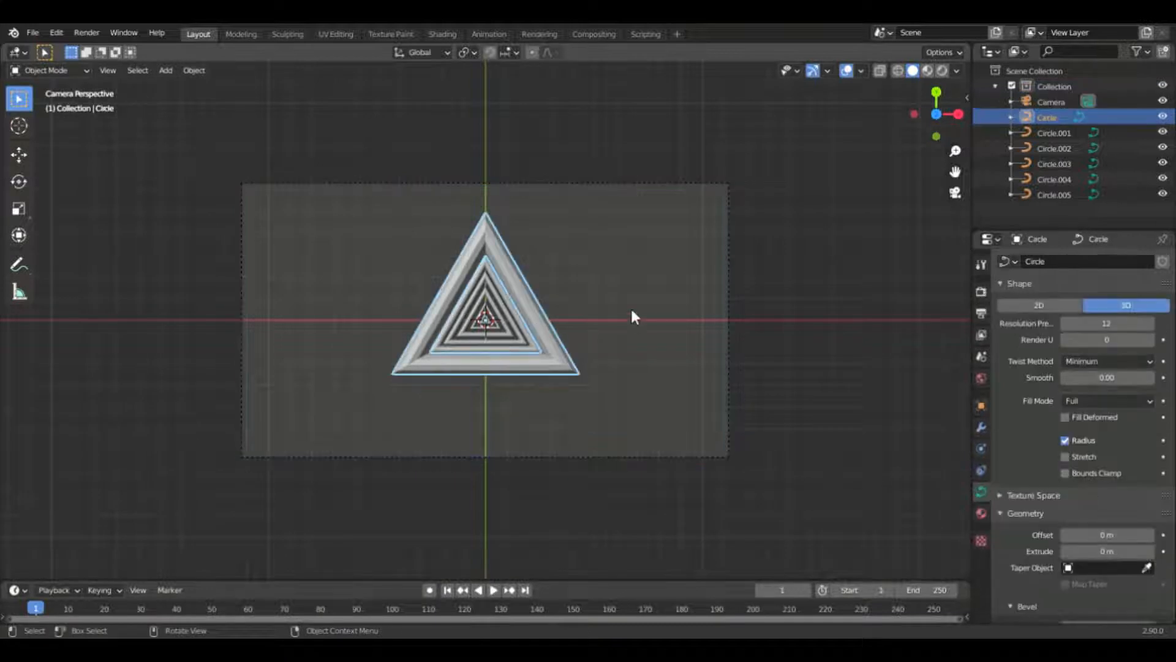
pyautogui.click(442, 34)
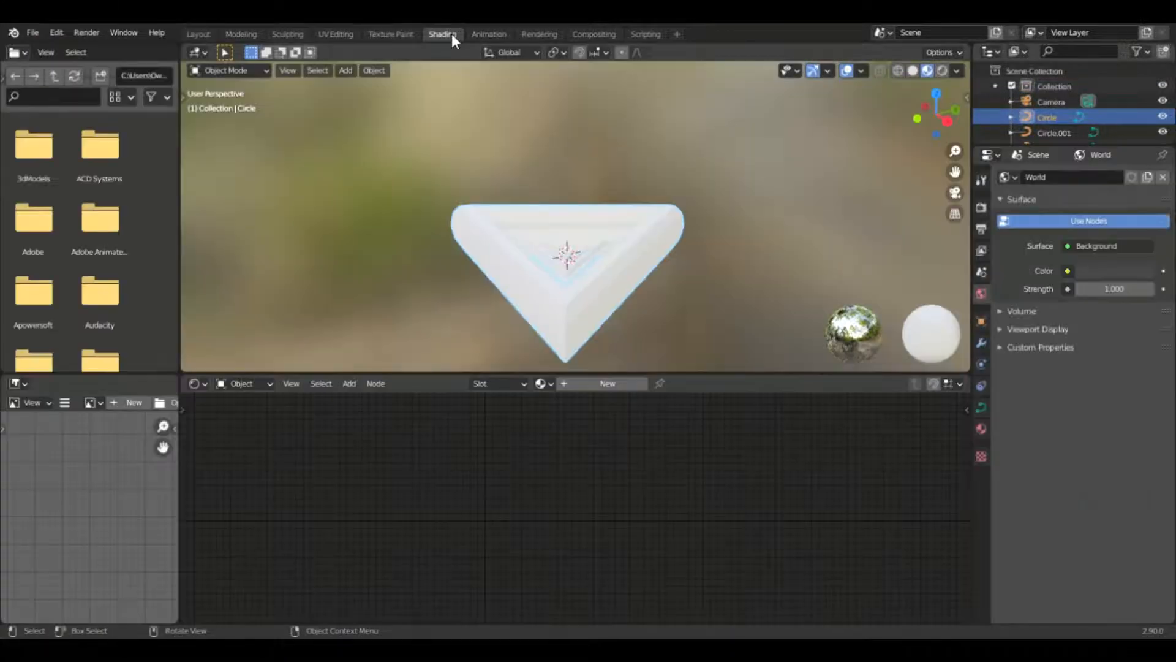
pyautogui.moveTo(467, 64)
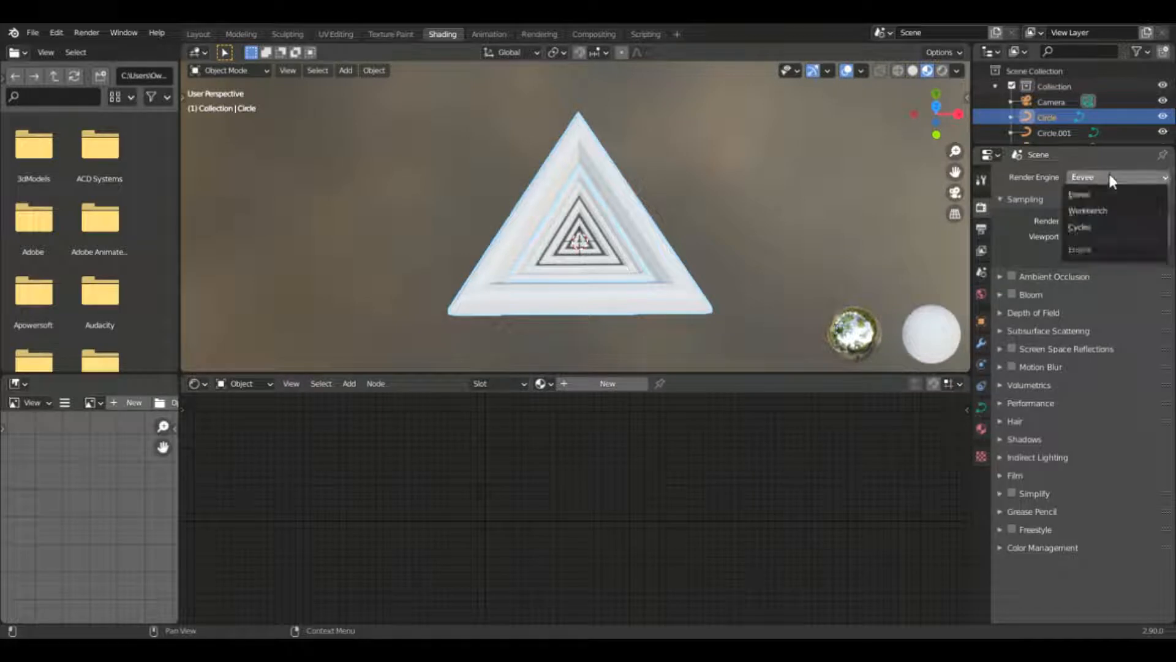
# Set the render engine to Cycles and move to the world settings.
pyautogui.click(1080, 227)
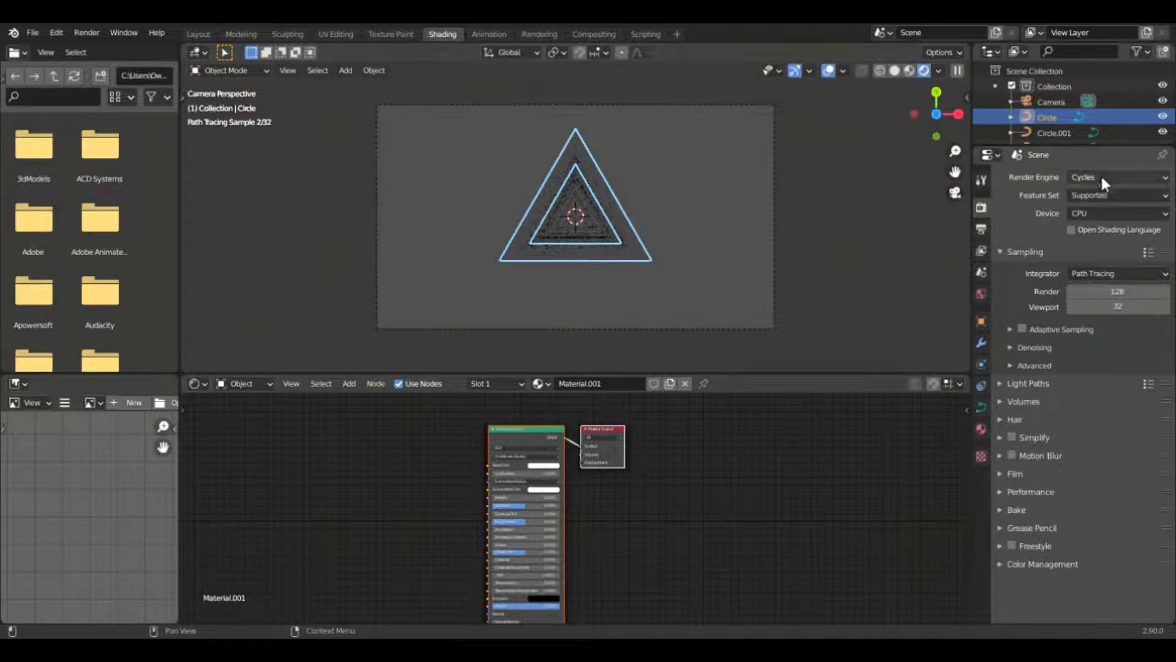
pyautogui.click(1117, 177)
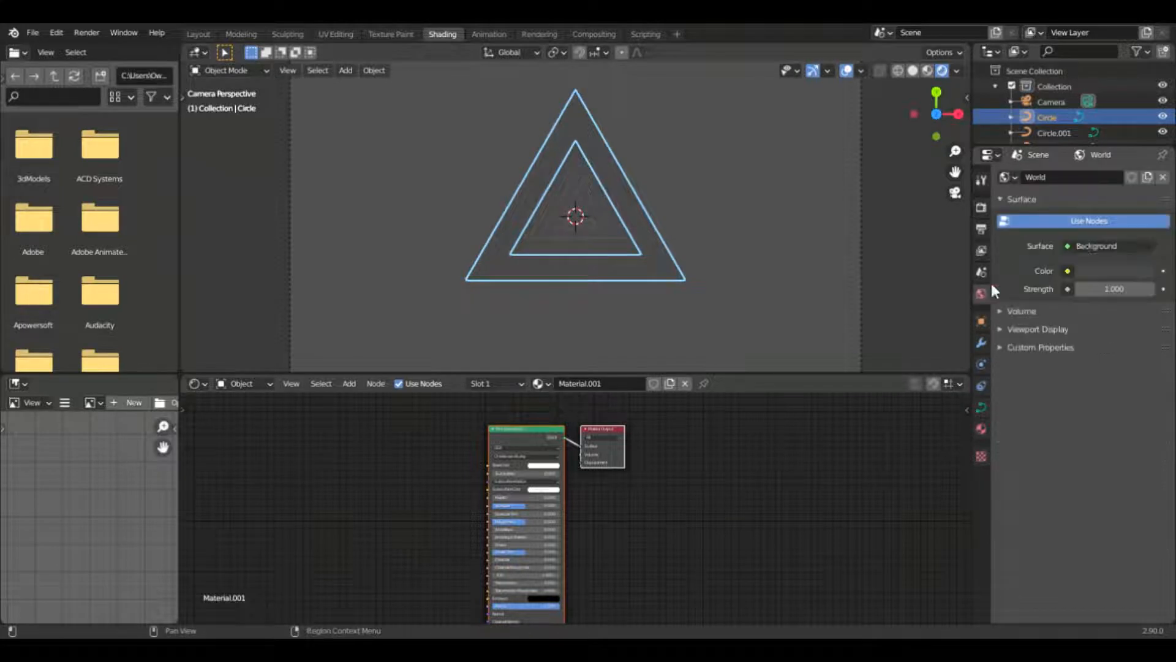
# Make the world background black and drop a Mix Shader plus a texture node onto the output link.
pyautogui.click(1069, 270)
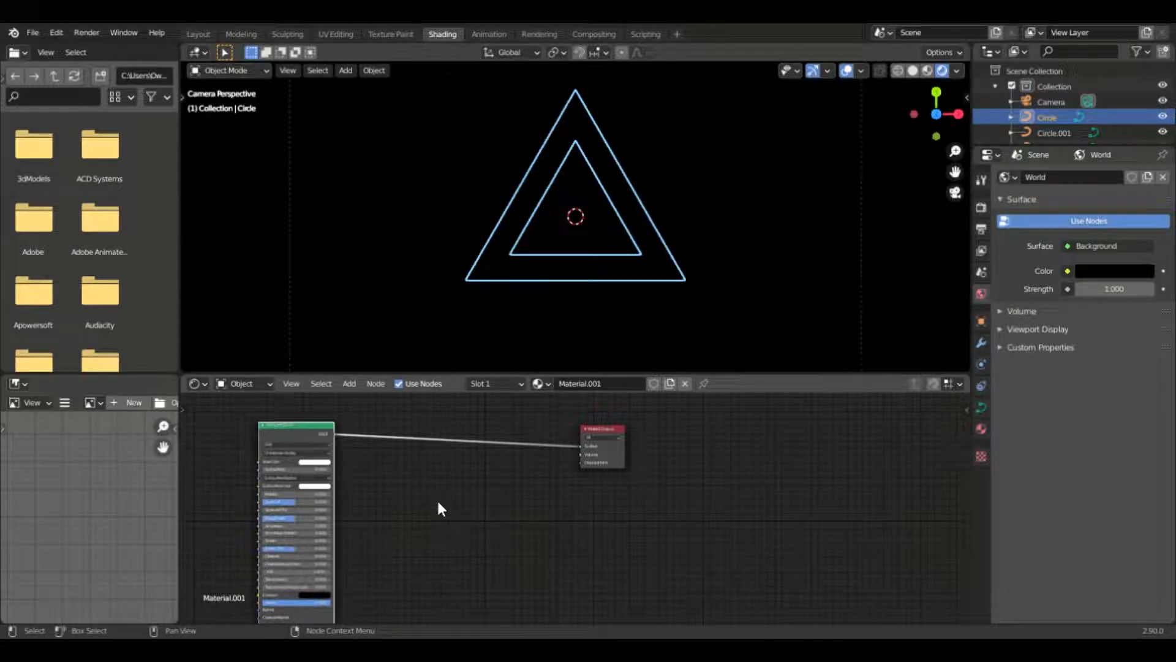
pyautogui.click(346, 384)
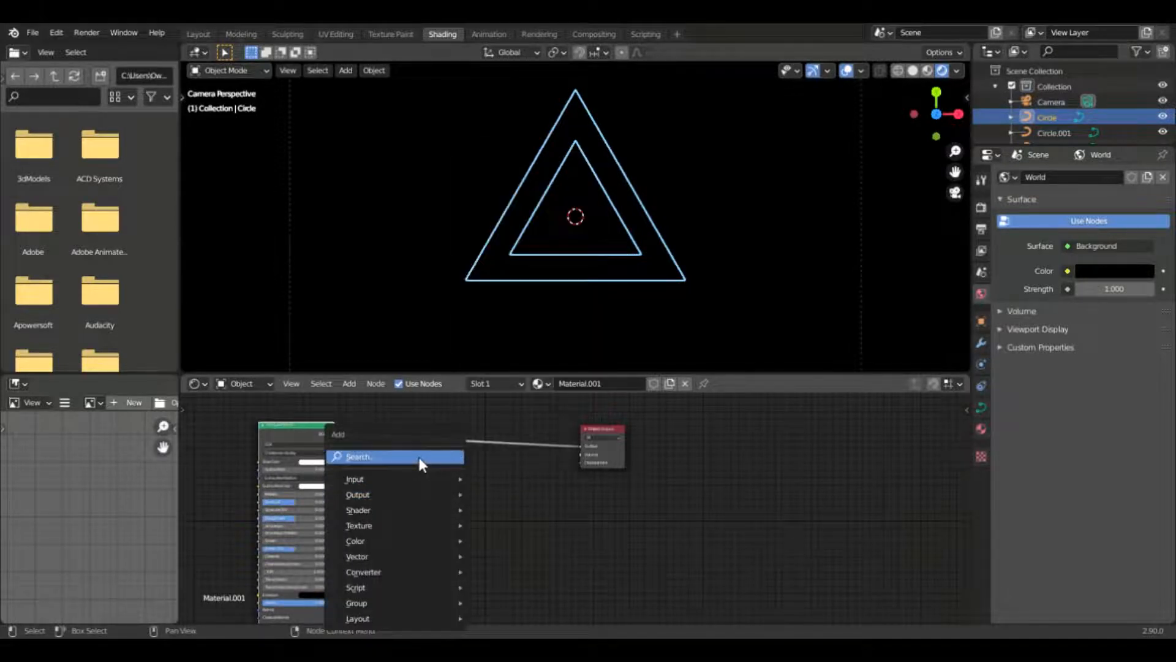
pyautogui.write('M')
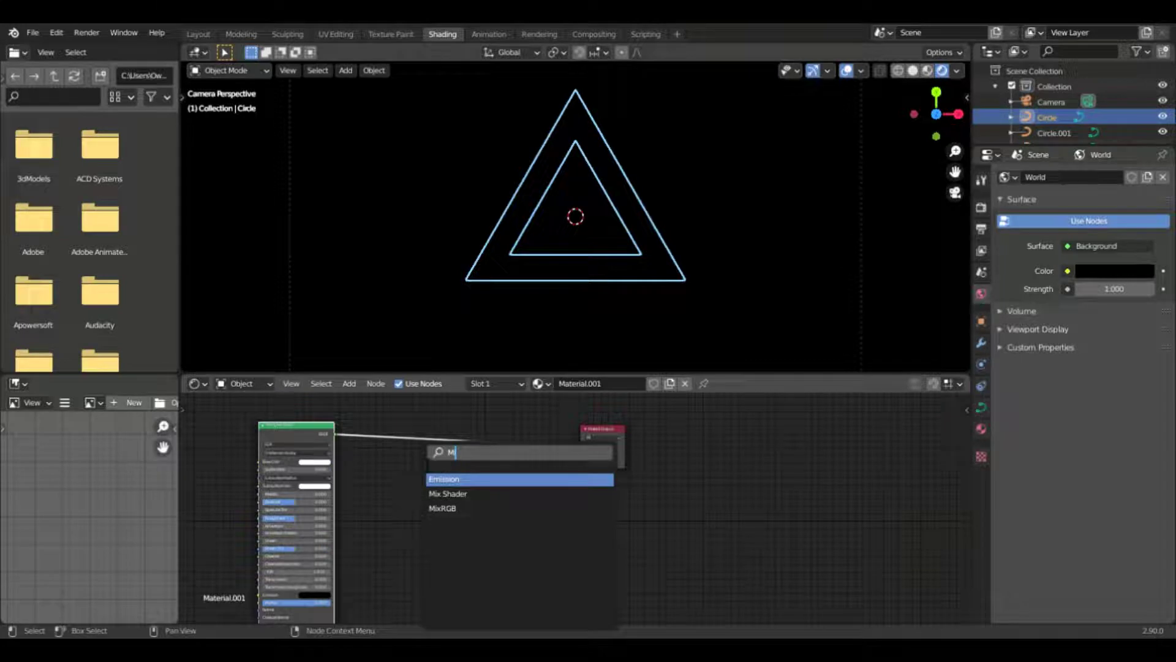
pyautogui.click(444, 479)
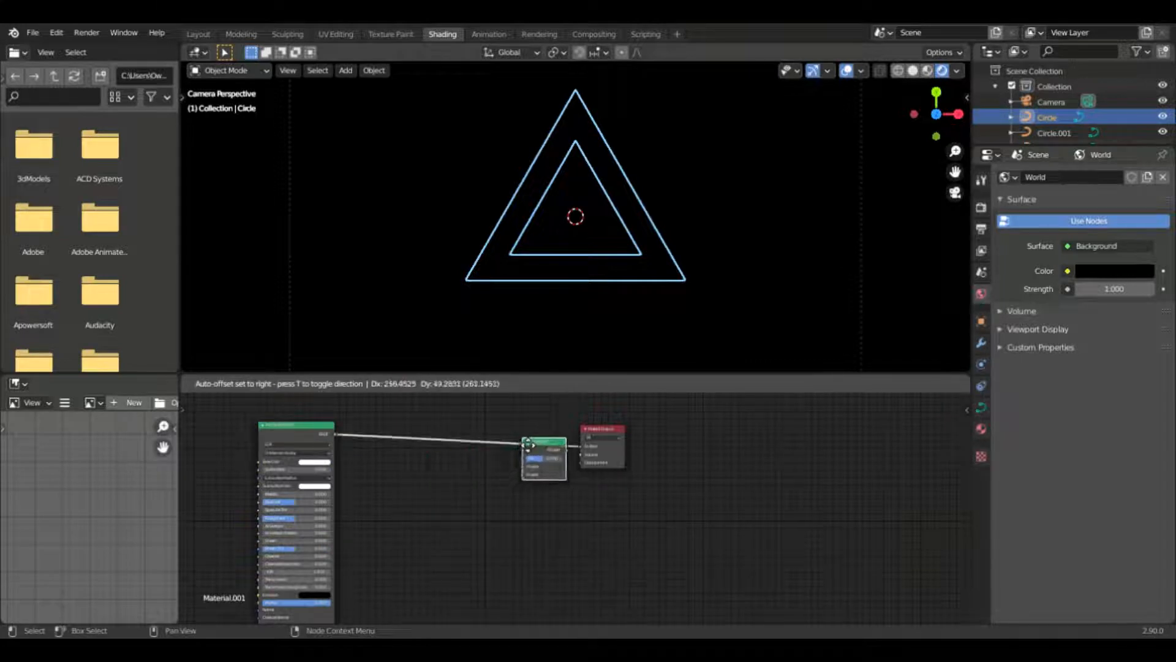
pyautogui.click(348, 384)
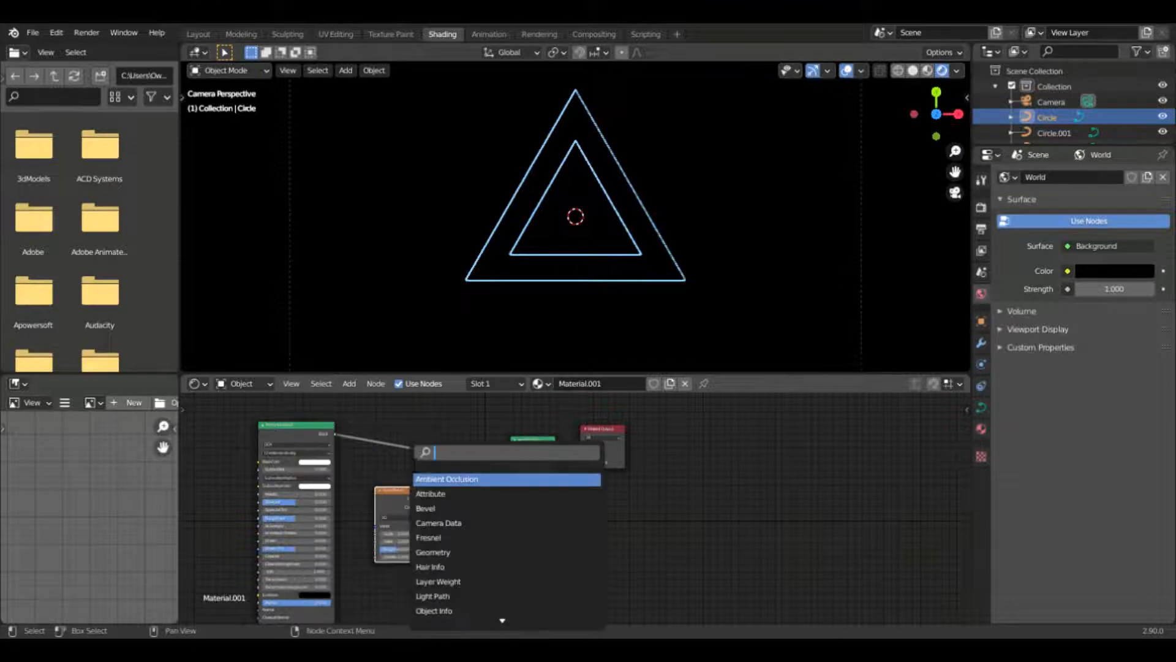
pyautogui.write('co')
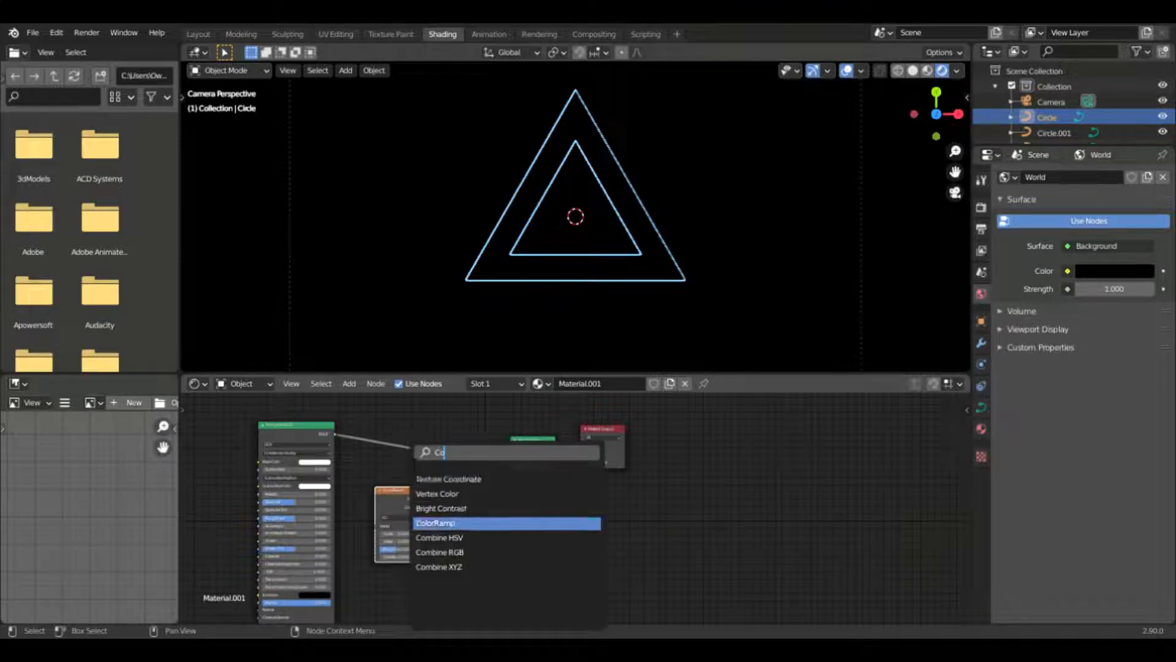
# Add a ColorRamp between the Noise Texture and the Mix Shader Fac for a blotchy mask.
pyautogui.click(433, 523)
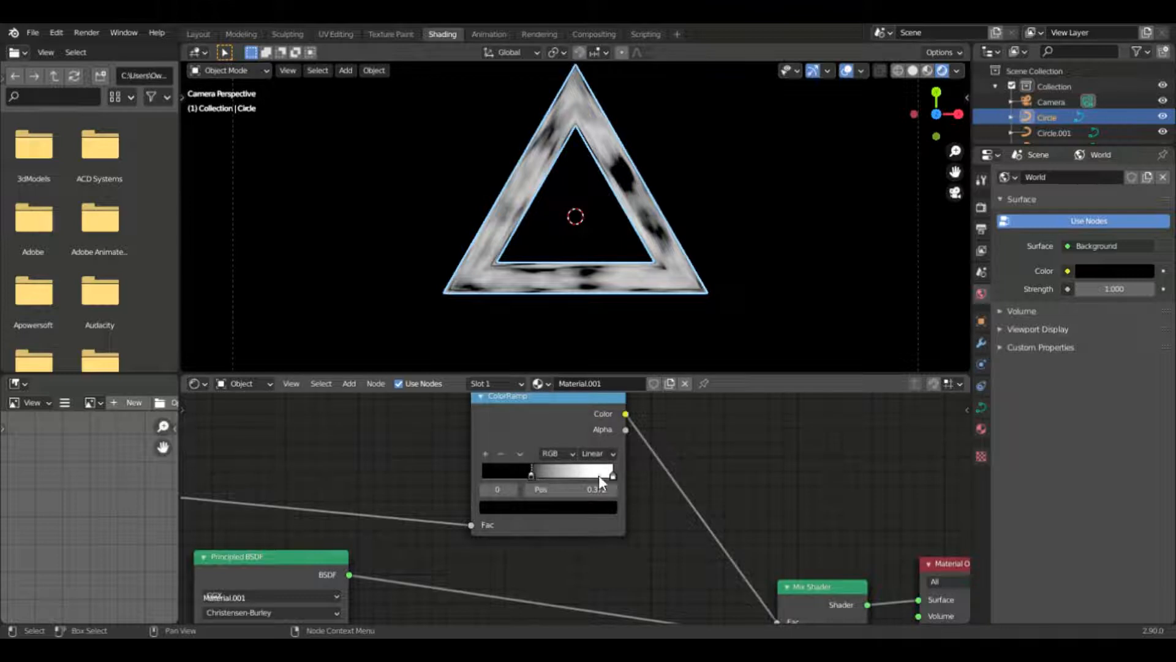
# Set the ColorRamp to Constant interpolation, enable Bloom and show the rendered preview.
pyautogui.click(597, 453)
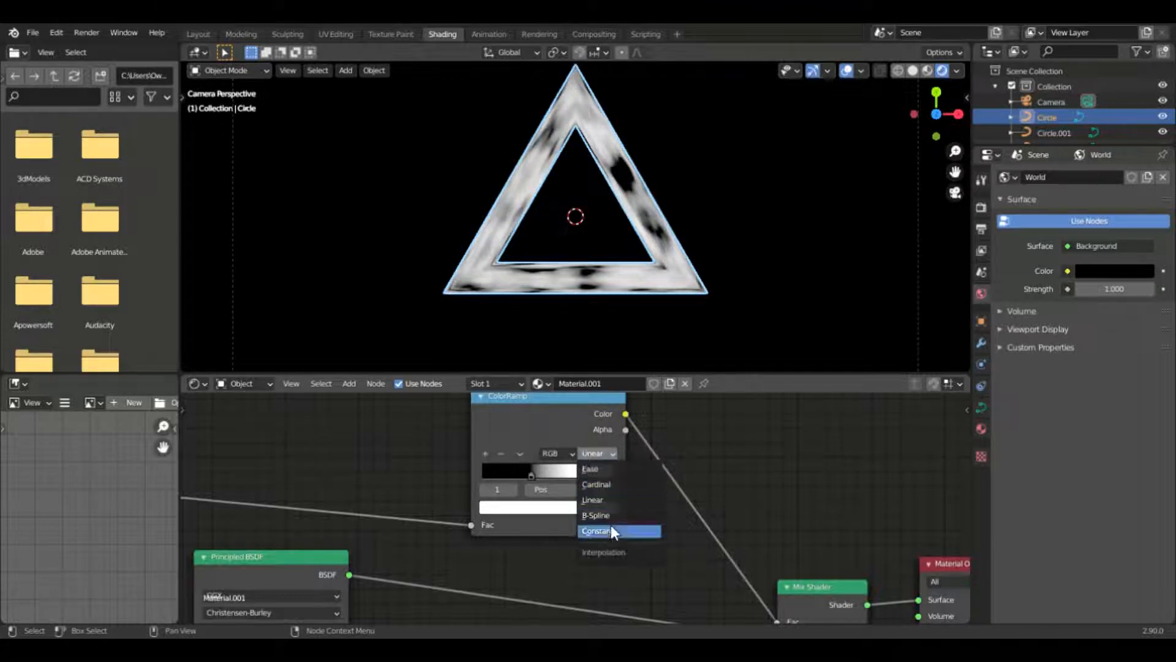
pyautogui.click(596, 530)
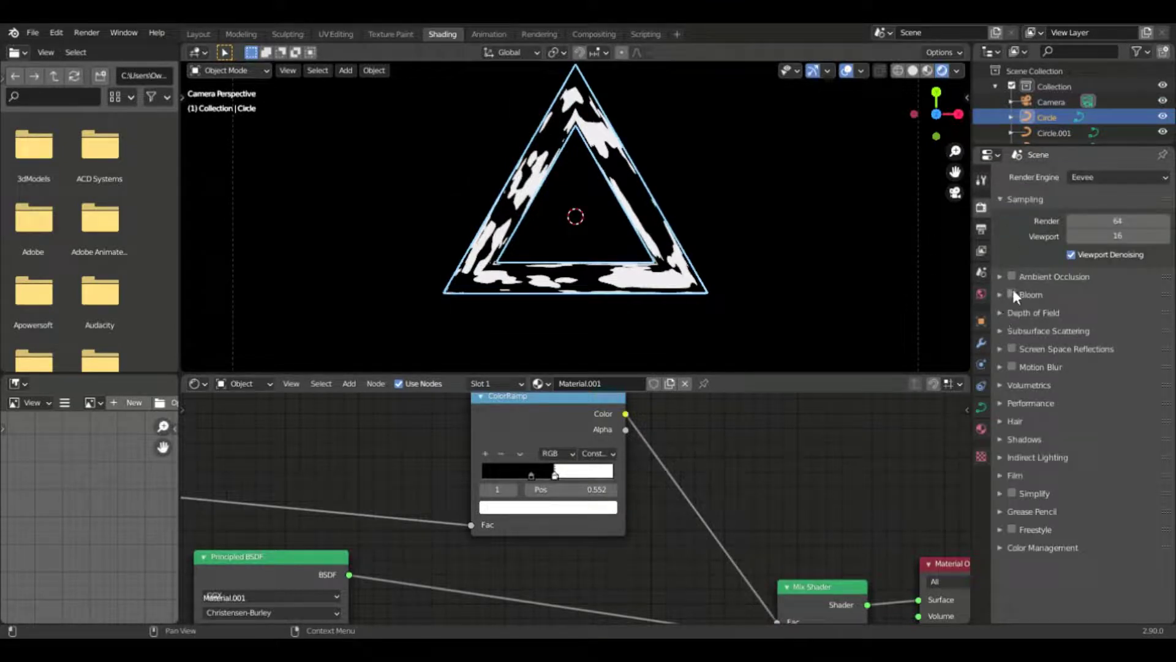
pyautogui.click(1012, 294)
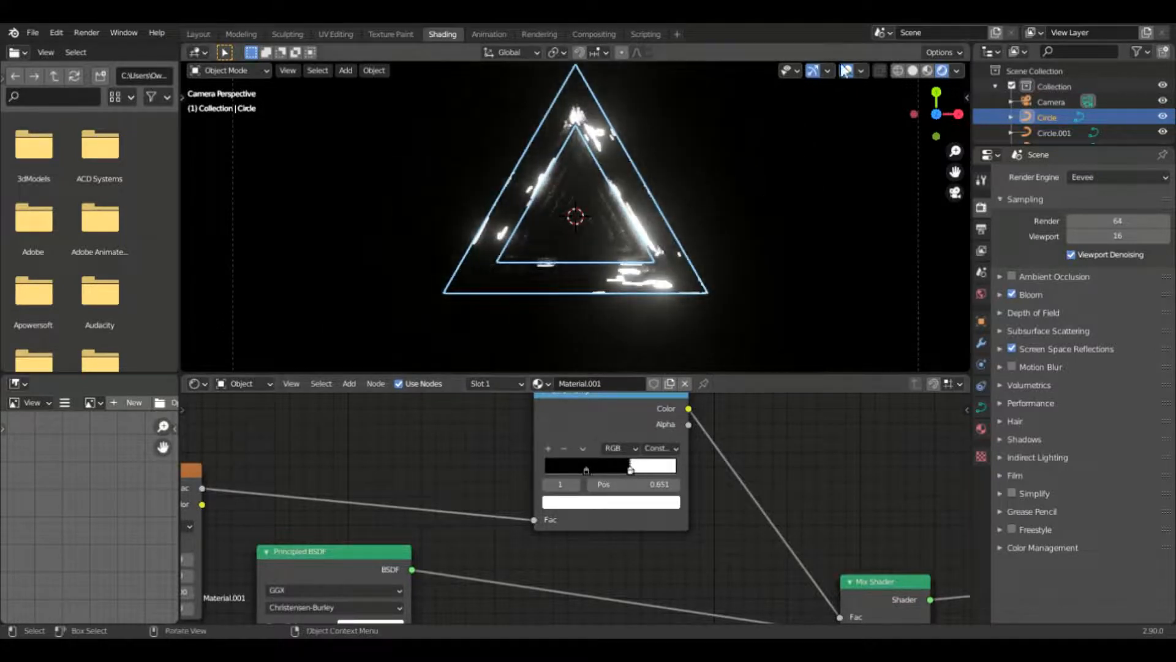
pyautogui.click(847, 70)
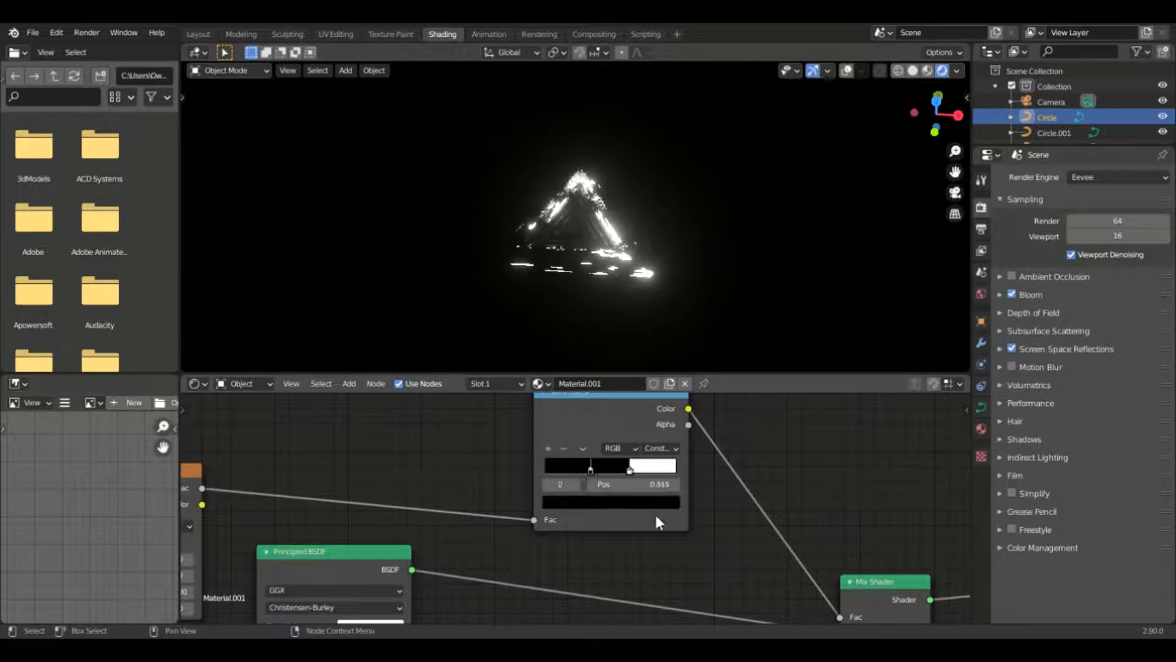
# Set the emission colour to cyan so the triangle glows in patchy streaks.
pyautogui.click(681, 554)
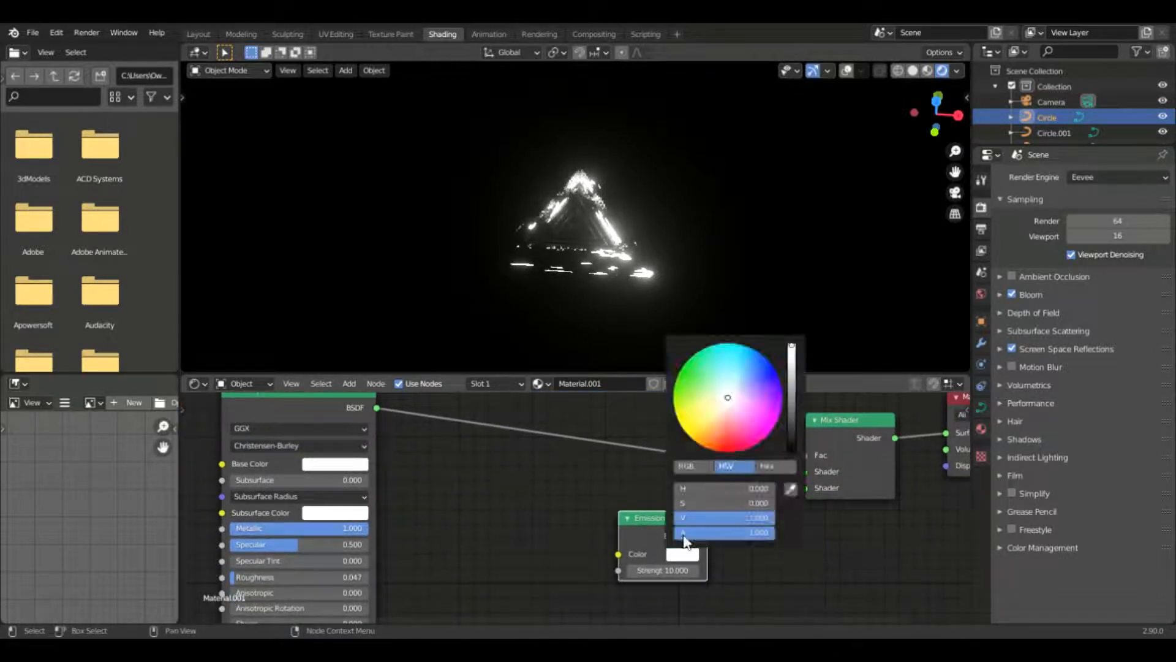
pyautogui.click(733, 372)
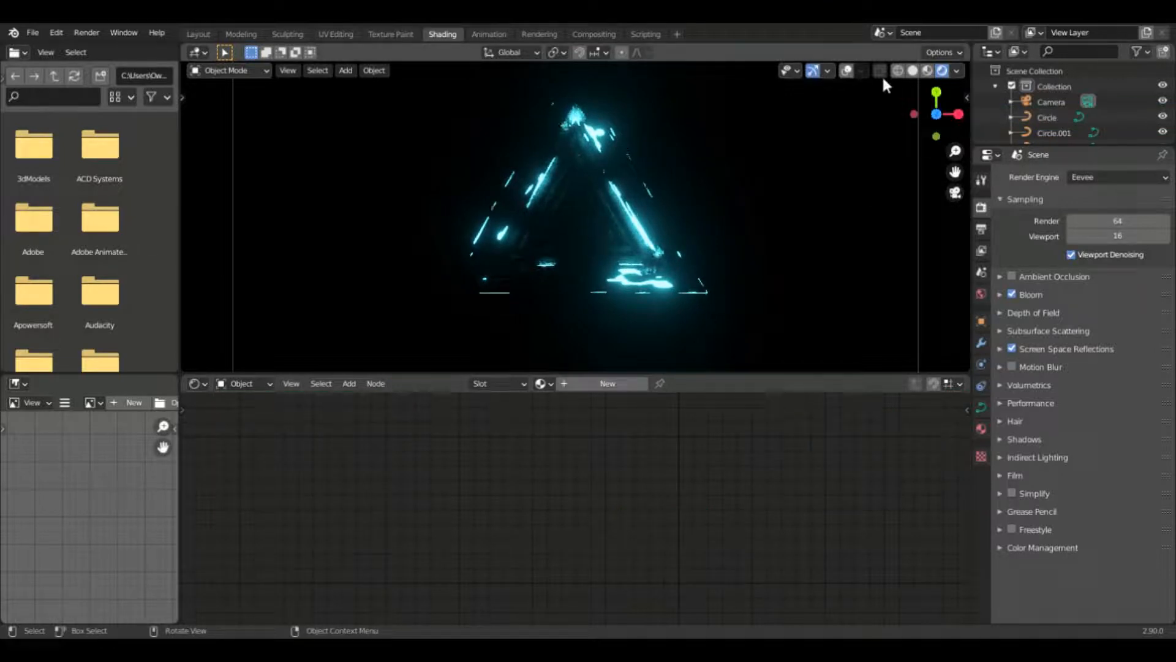
# Wire an Emission node into Material.002's Surface with cyan colour and strength 10.
pyautogui.click(847, 71)
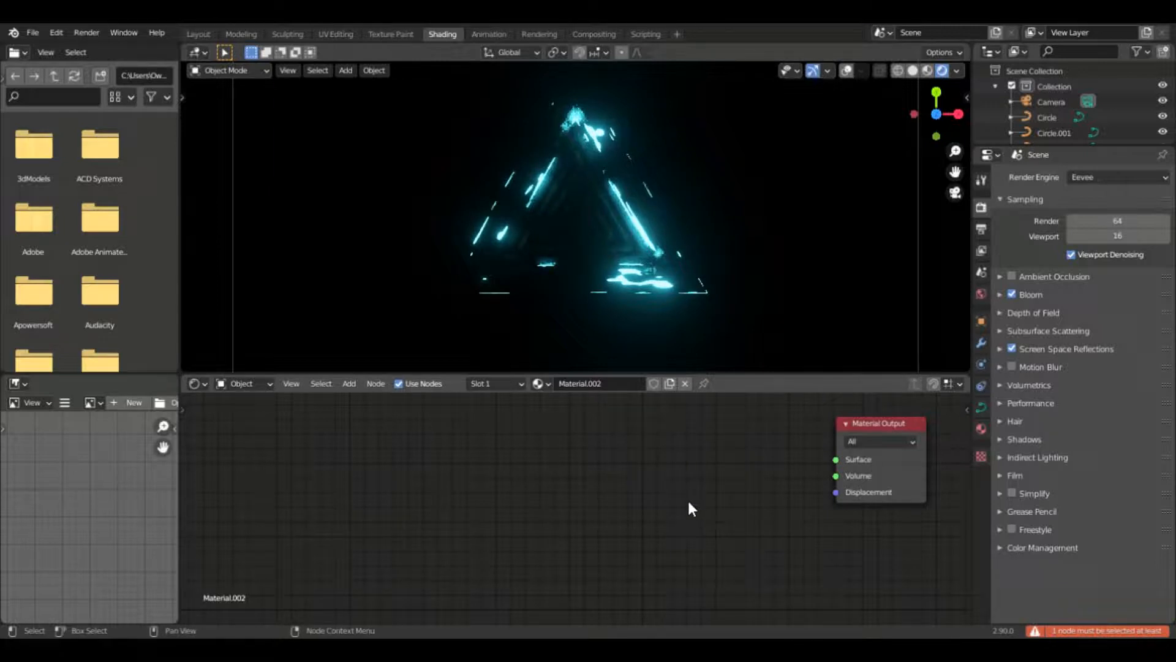
pyautogui.click(345, 383)
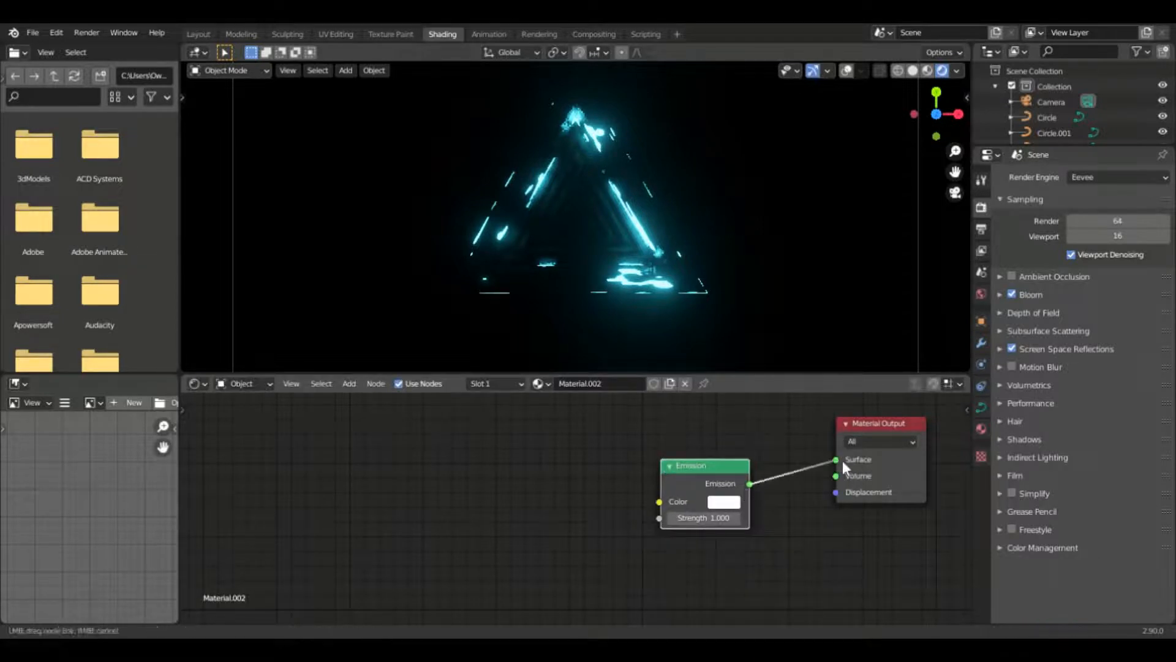
pyautogui.click(722, 501)
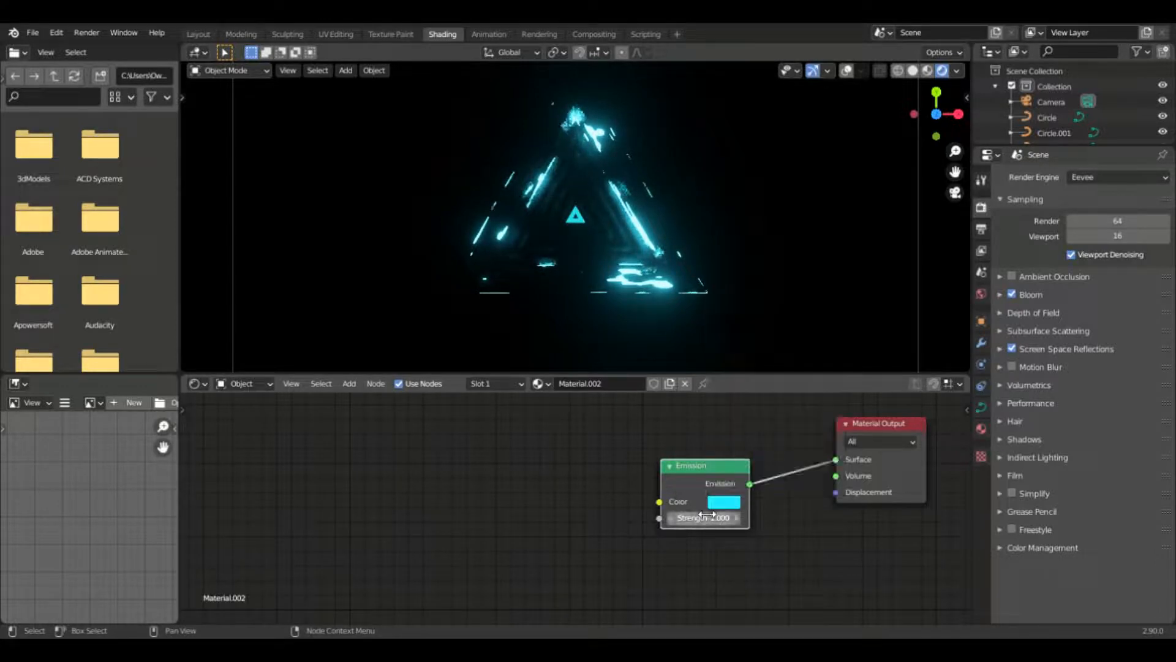
pyautogui.moveTo(703, 517)
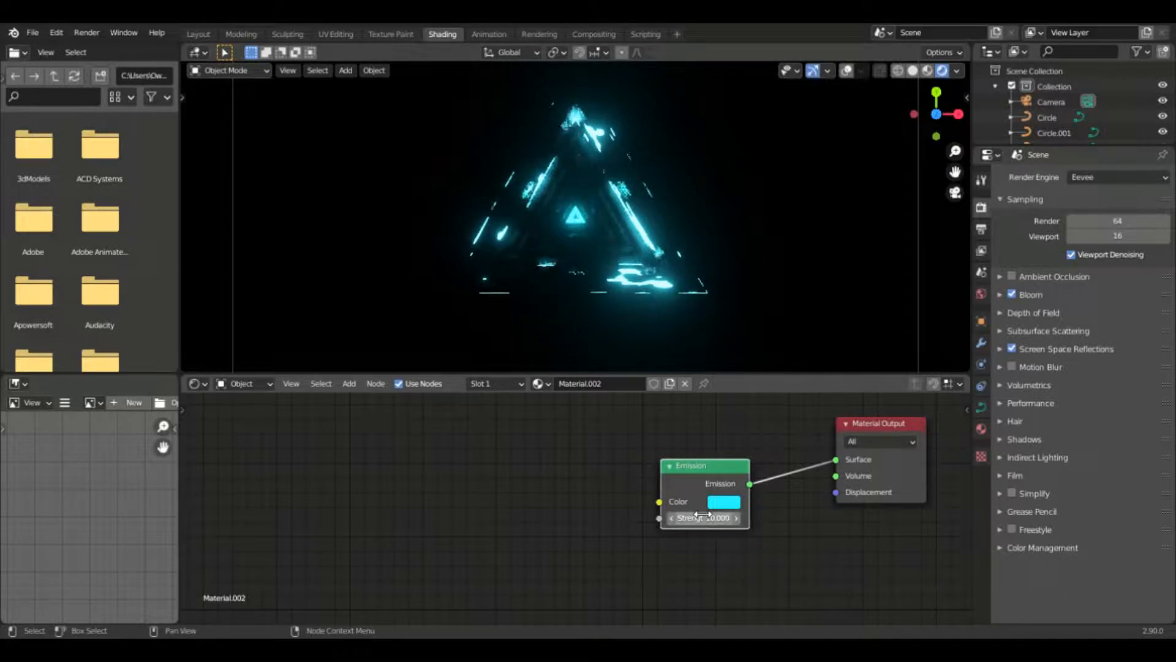
pyautogui.click(722, 501)
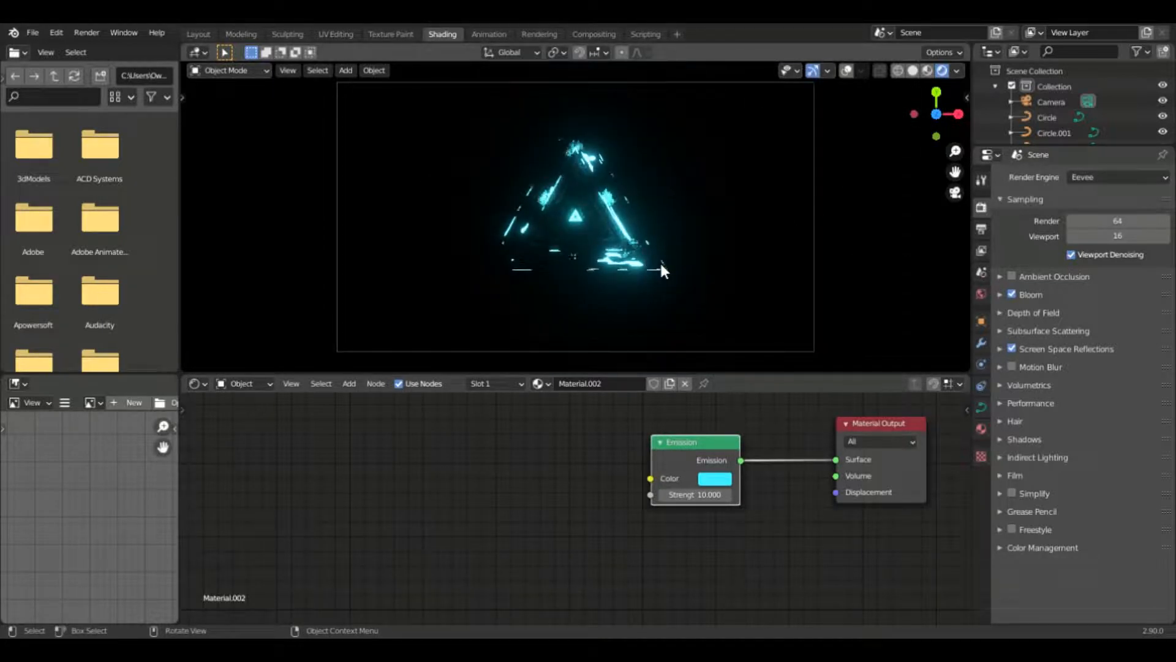
pyautogui.moveTo(593, 226)
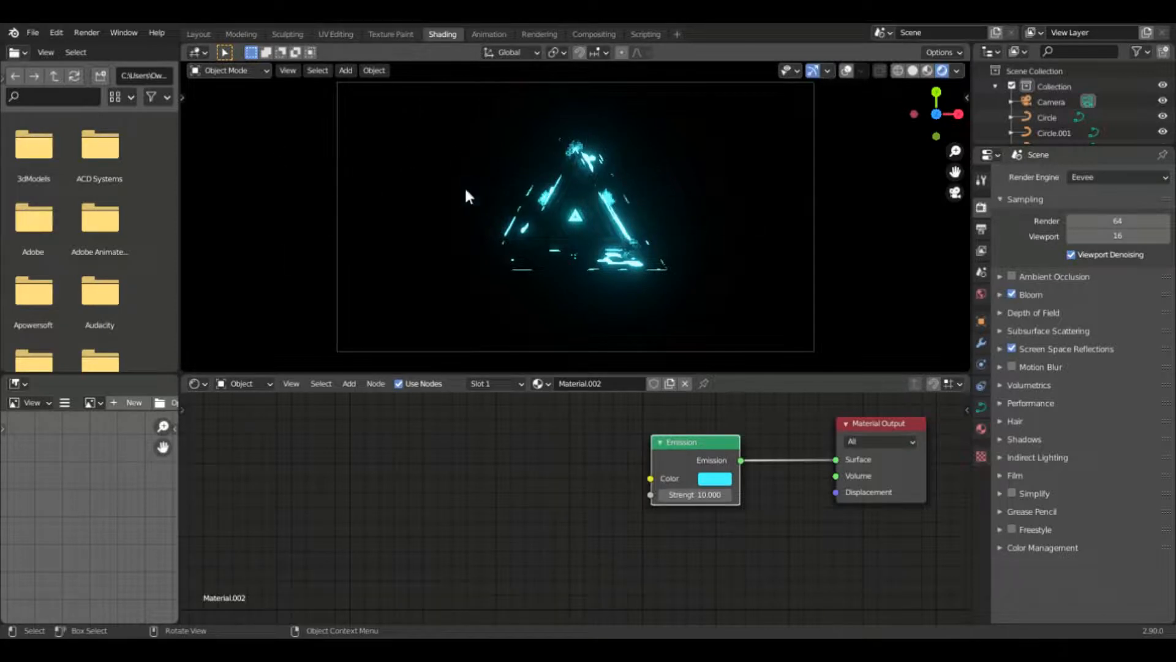
pyautogui.moveTo(589, 231)
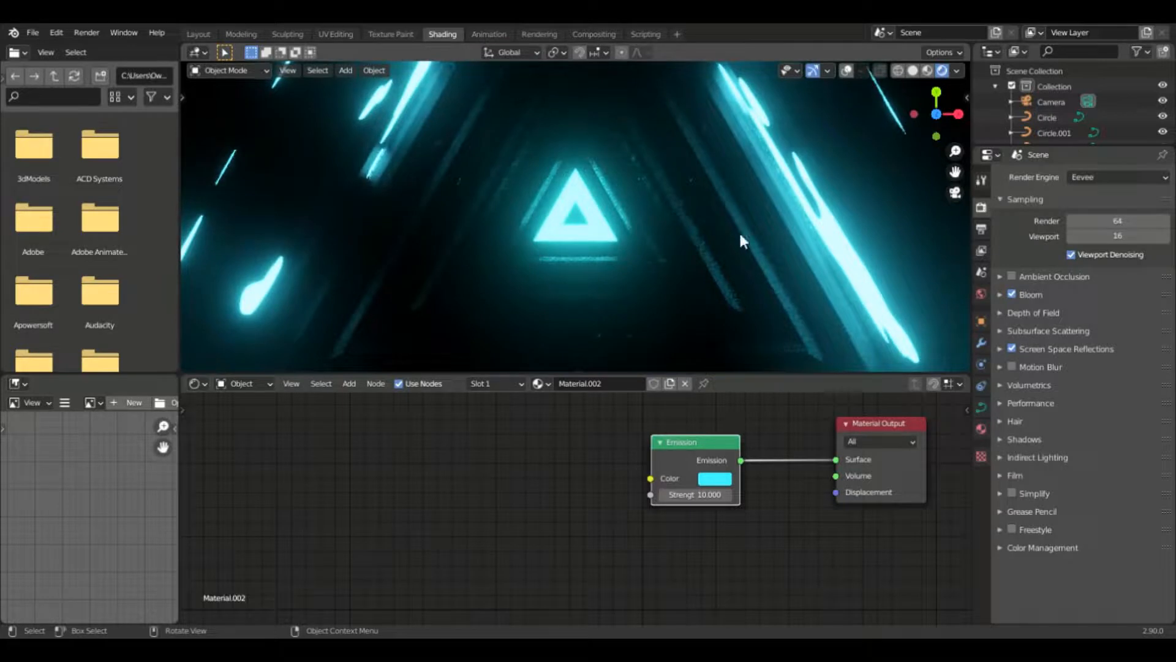
# Switch the render engine to Cycles and enable Viewport denoising.
pyautogui.click(1116, 177)
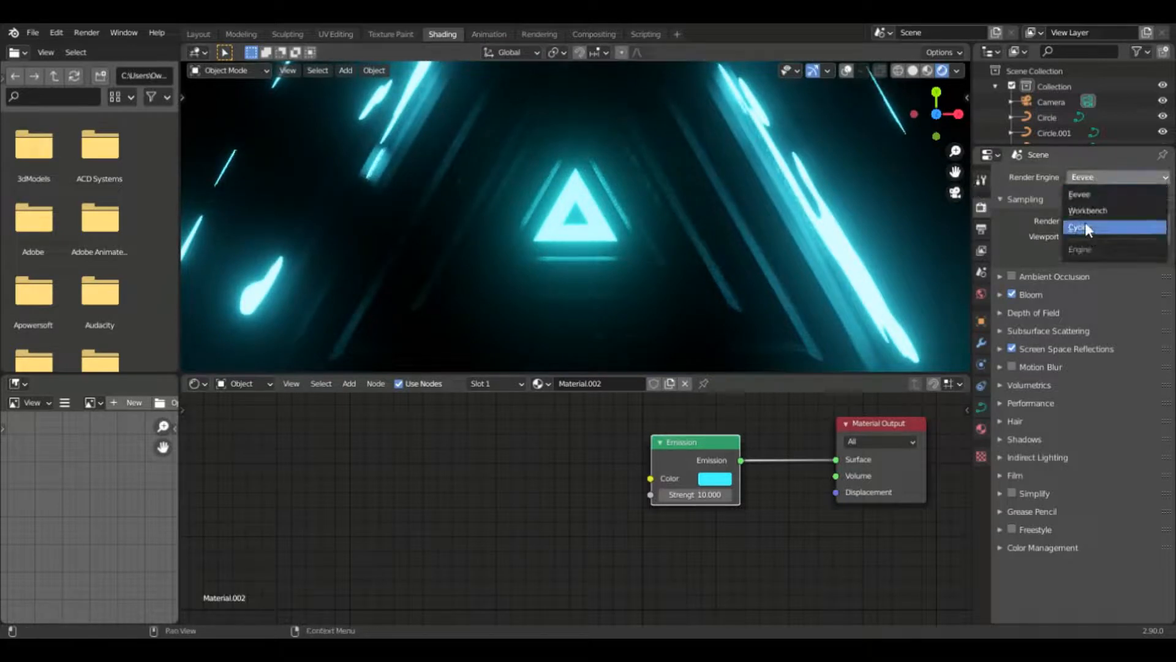
pyautogui.click(1084, 228)
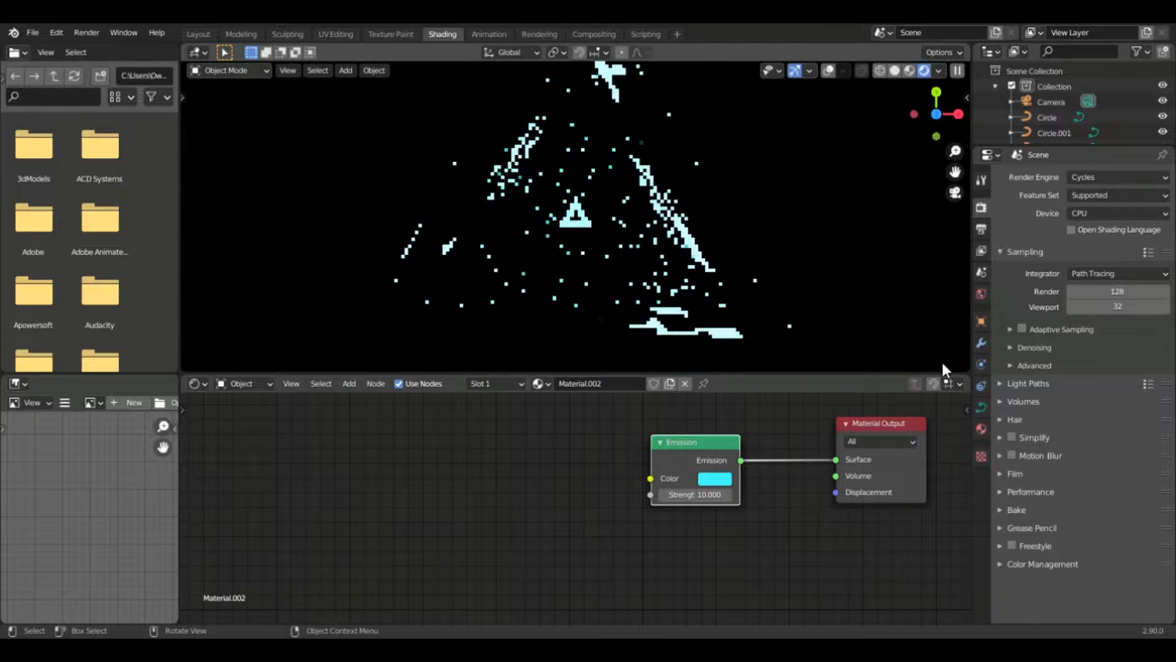
pyautogui.click(1022, 346)
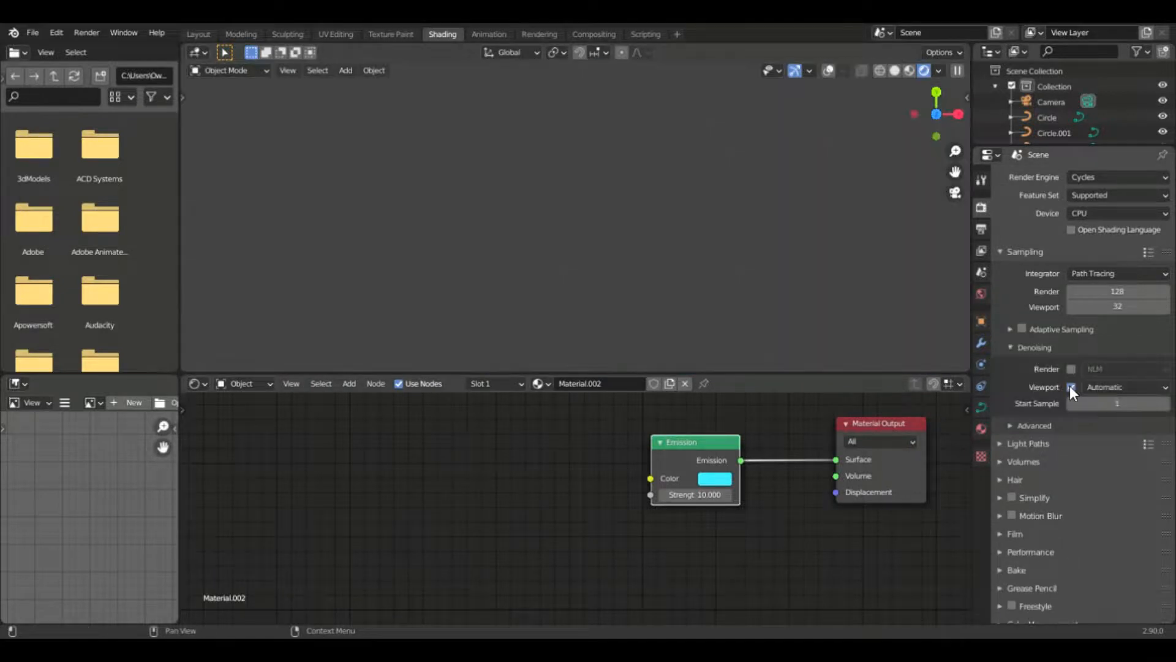
pyautogui.click(1071, 387)
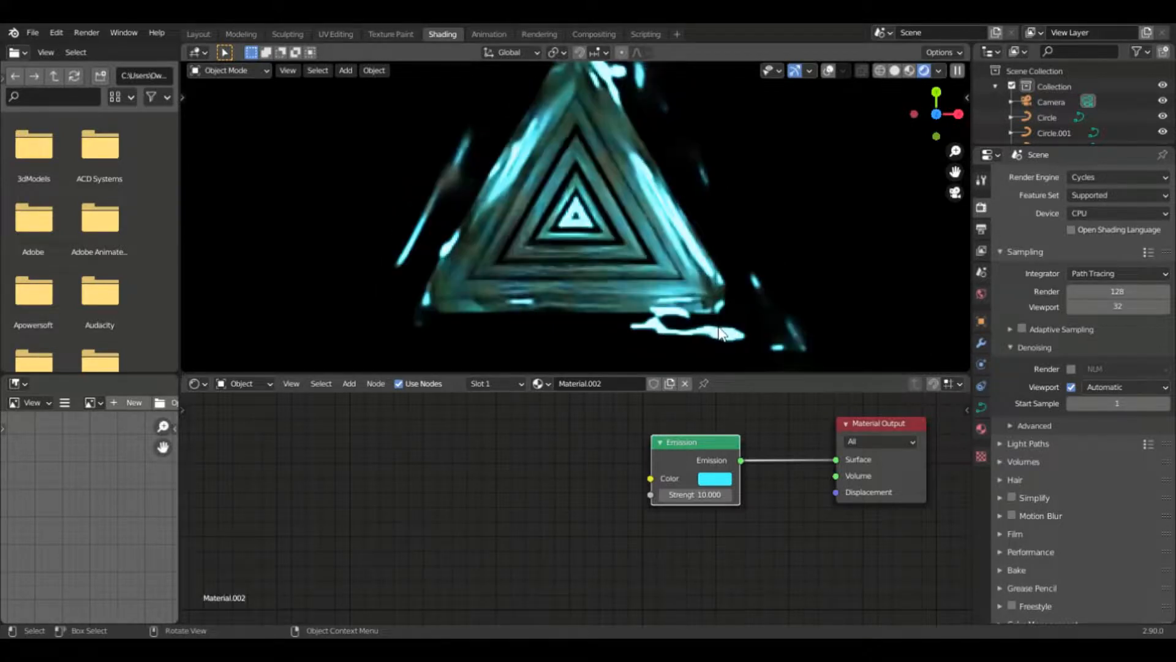
pyautogui.moveTo(573, 281)
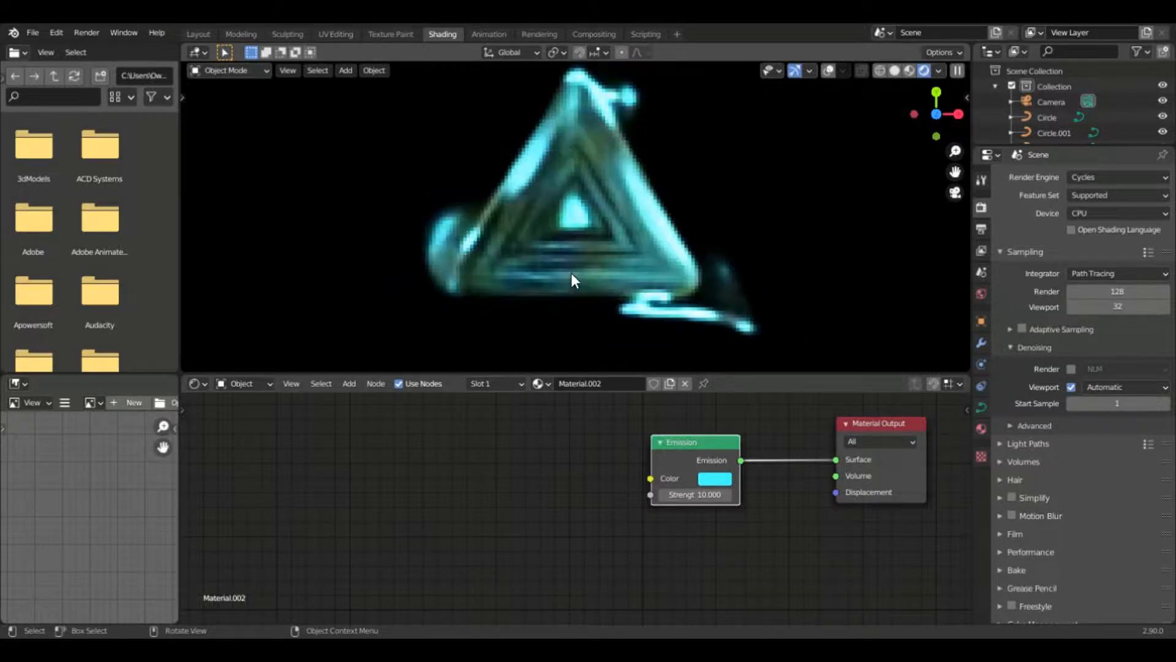
# Return the render engine to Eevee after the Cycles preview.
pyautogui.click(1116, 176)
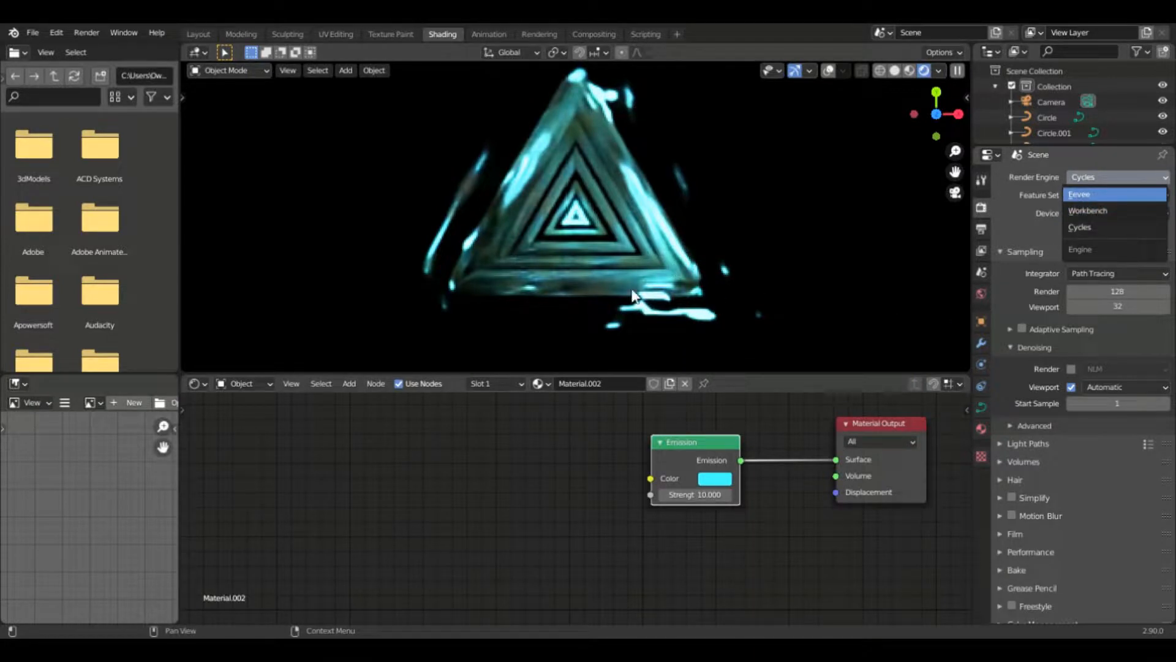
pyautogui.click(1078, 194)
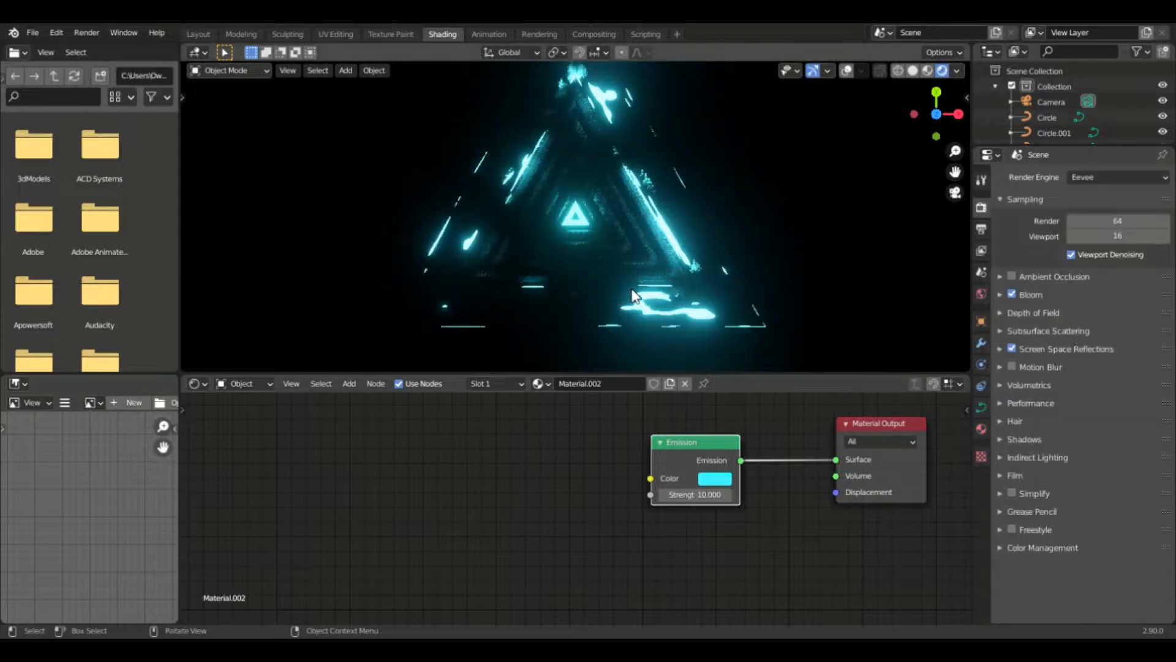
# Select Circle.001 and the other triangle curves and assign existing Material.003 to them.
pyautogui.click(1054, 133)
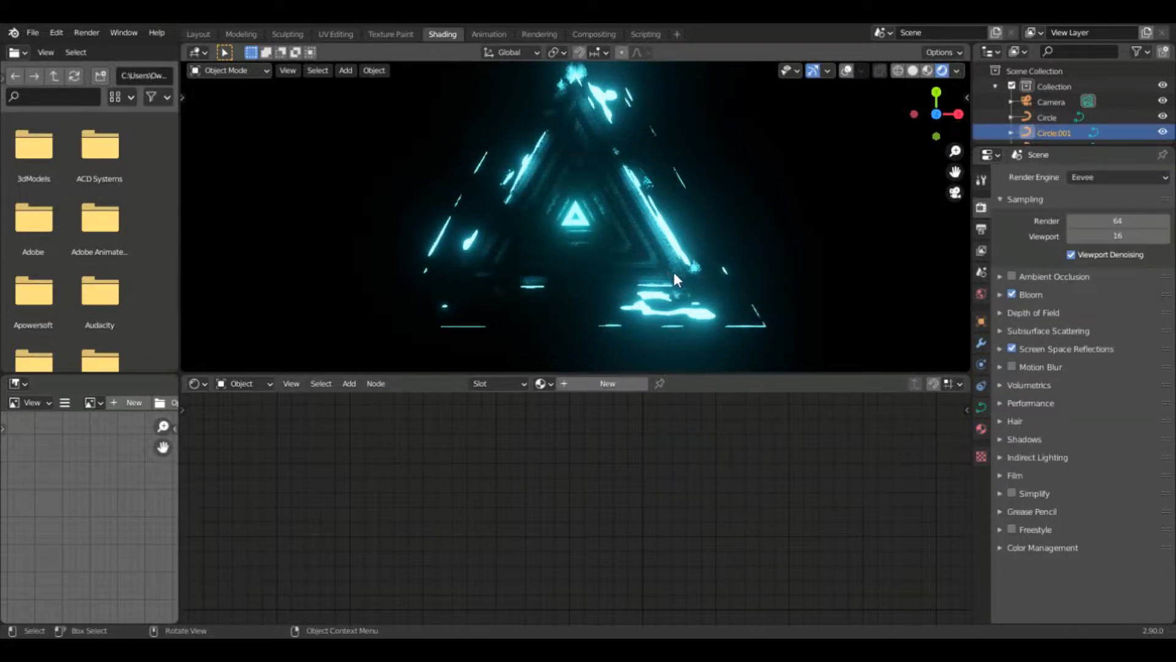
pyautogui.moveTo(1054, 353)
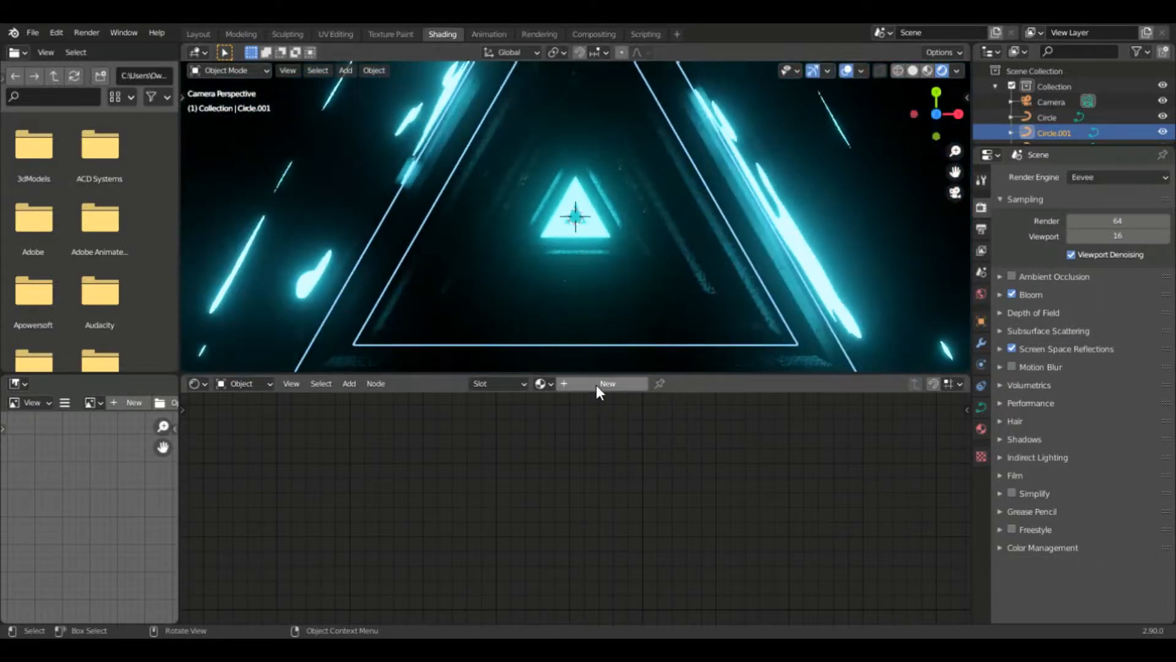
pyautogui.click(606, 384)
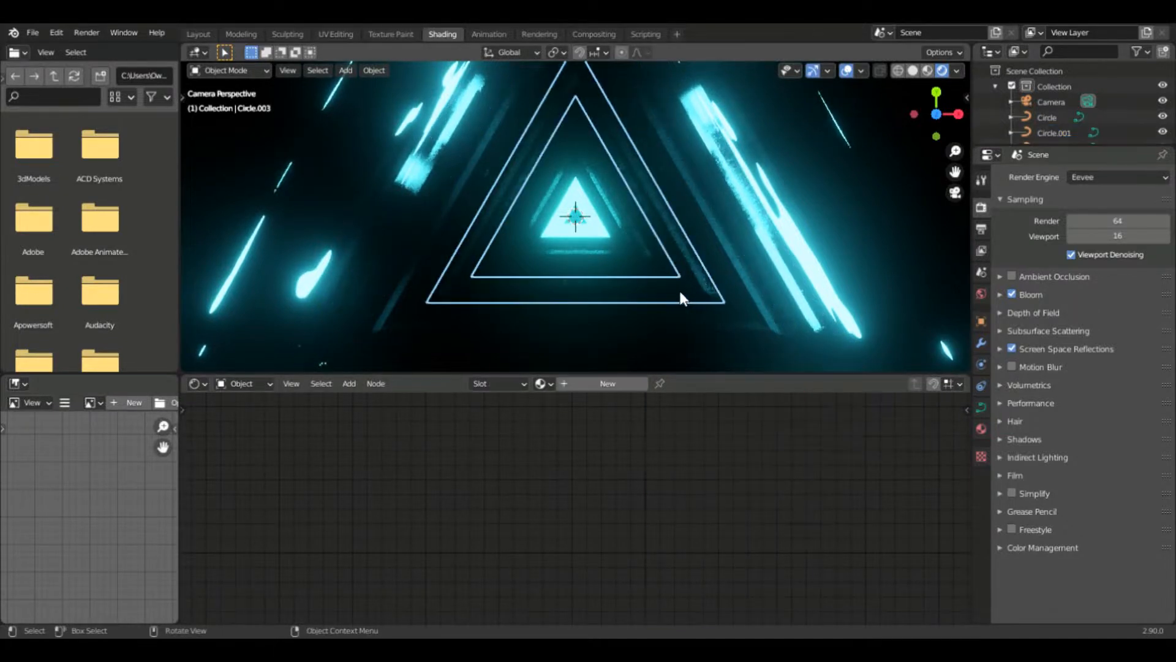
pyautogui.click(542, 384)
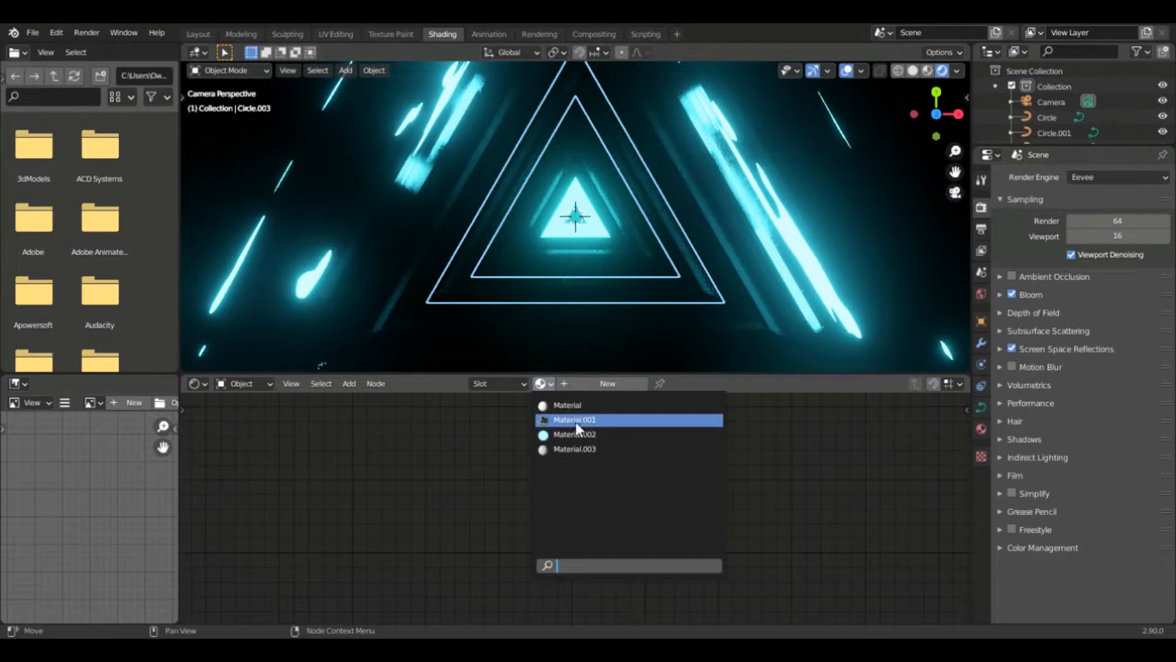
pyautogui.click(572, 419)
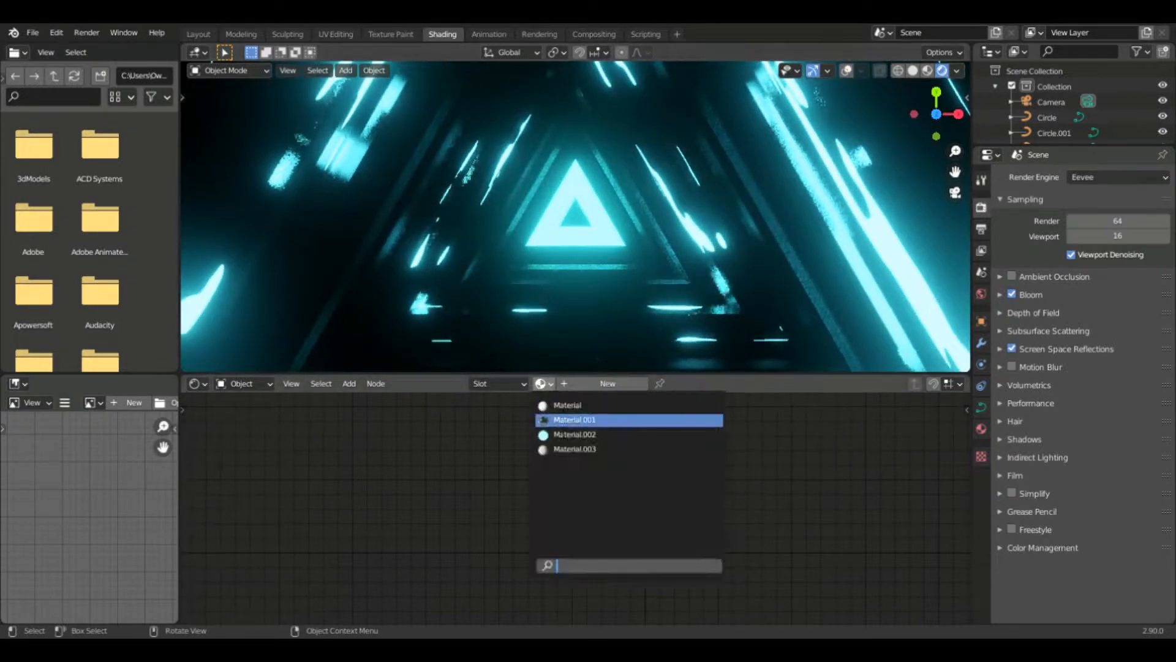
pyautogui.click(574, 448)
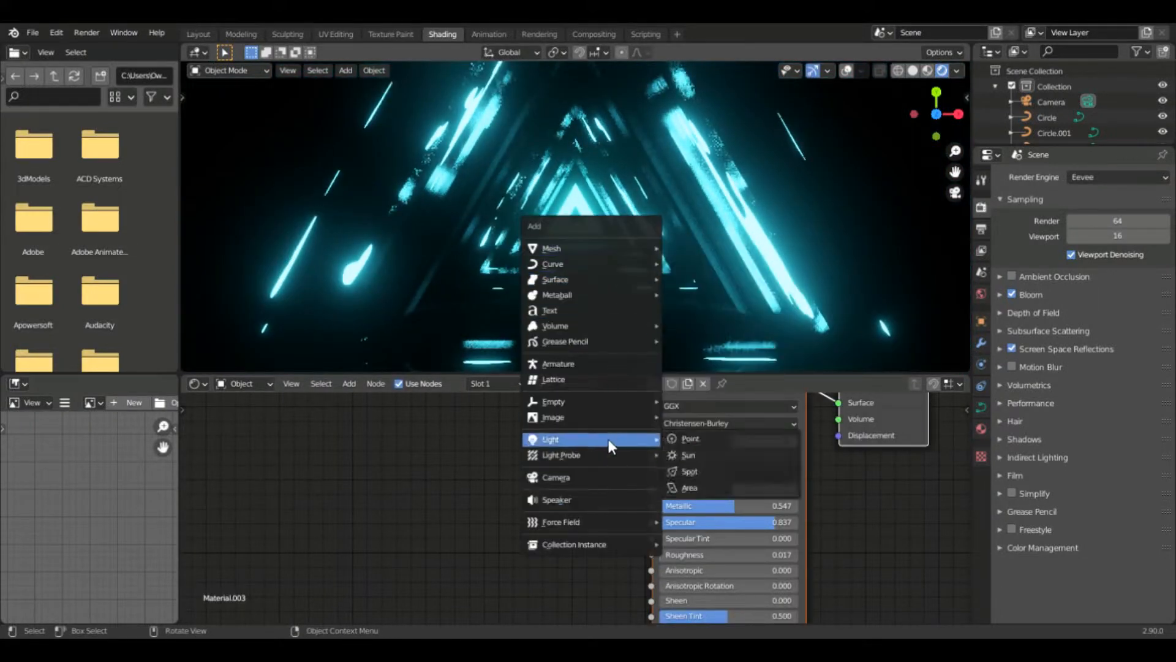
# Add a Point light to the scene and set the render engine to Cycles.
pyautogui.click(687, 439)
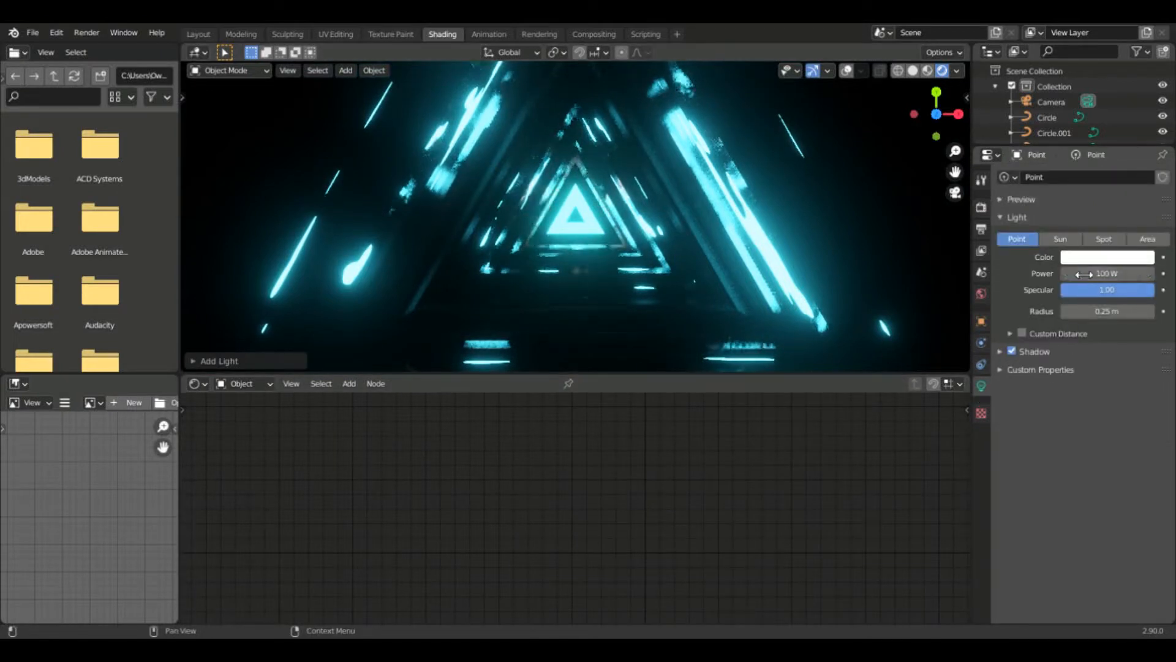
pyautogui.click(1108, 256)
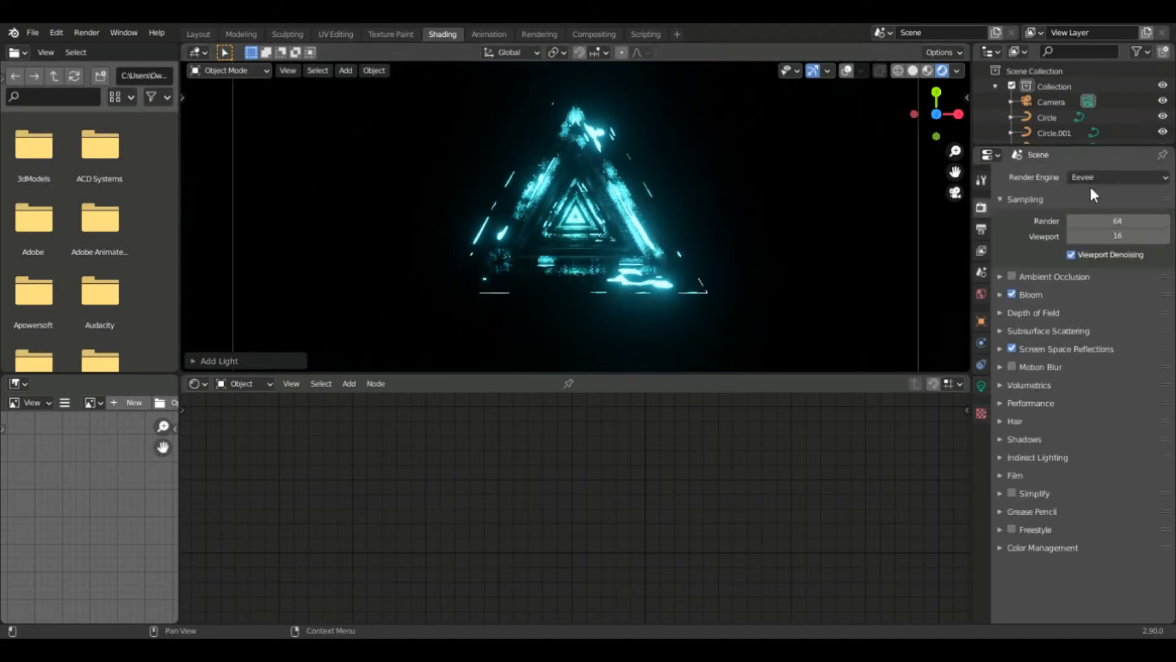
pyautogui.click(1117, 176)
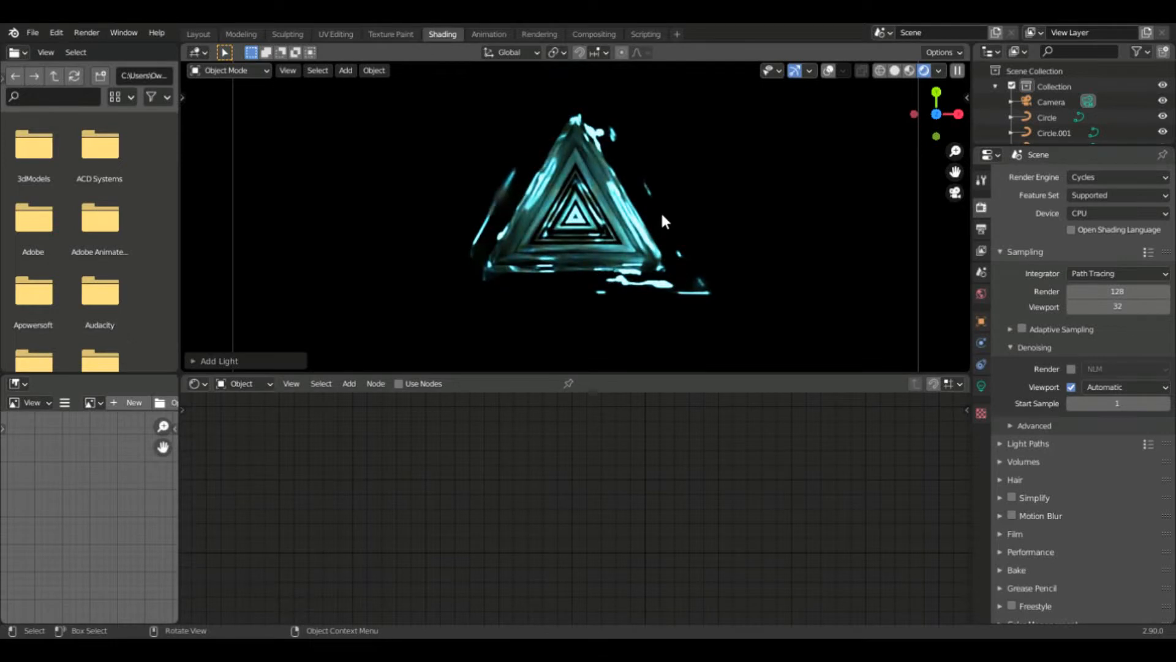
pyautogui.moveTo(619, 173)
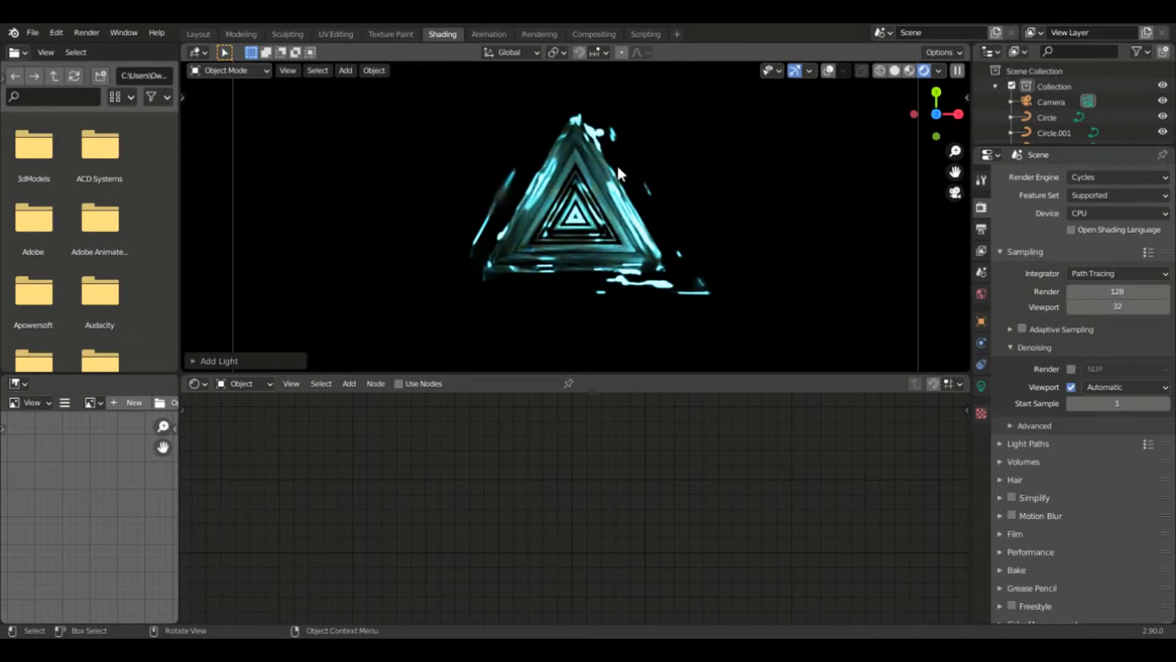
pyautogui.moveTo(668, 229)
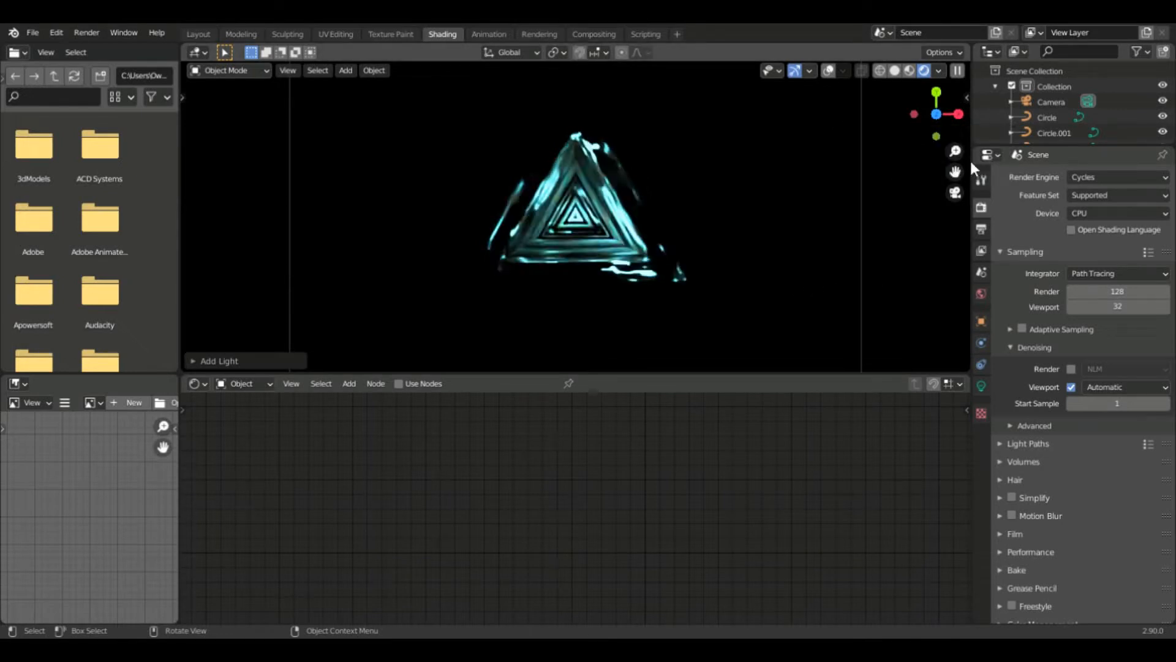
pyautogui.moveTo(553, 185)
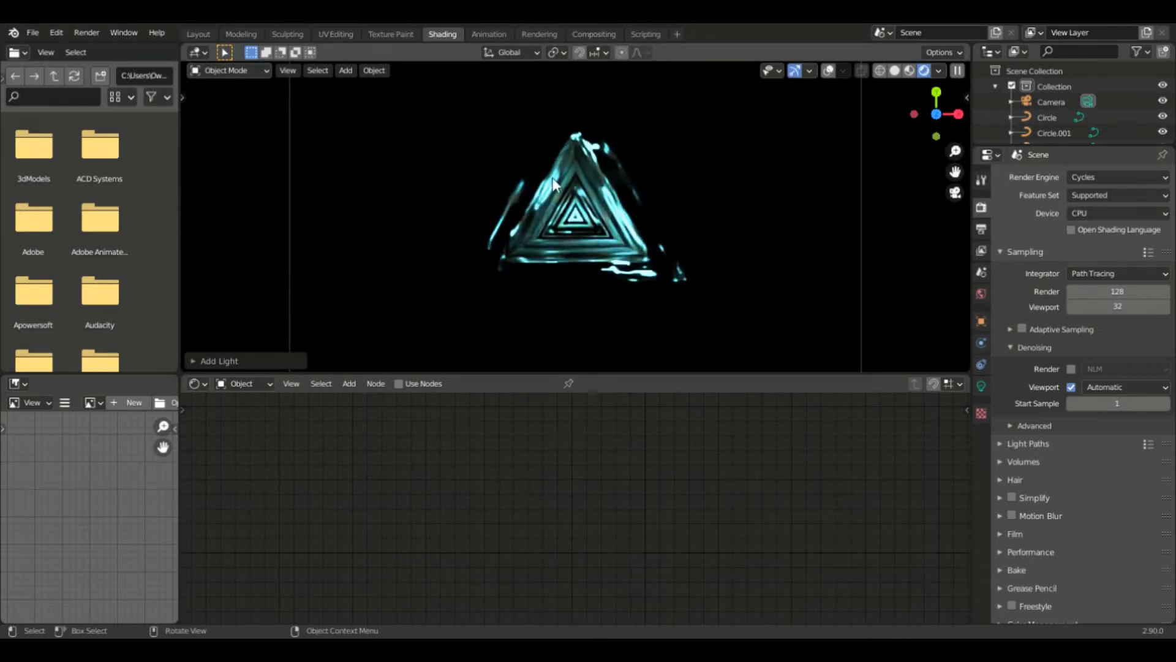
pyautogui.moveTo(887, 229)
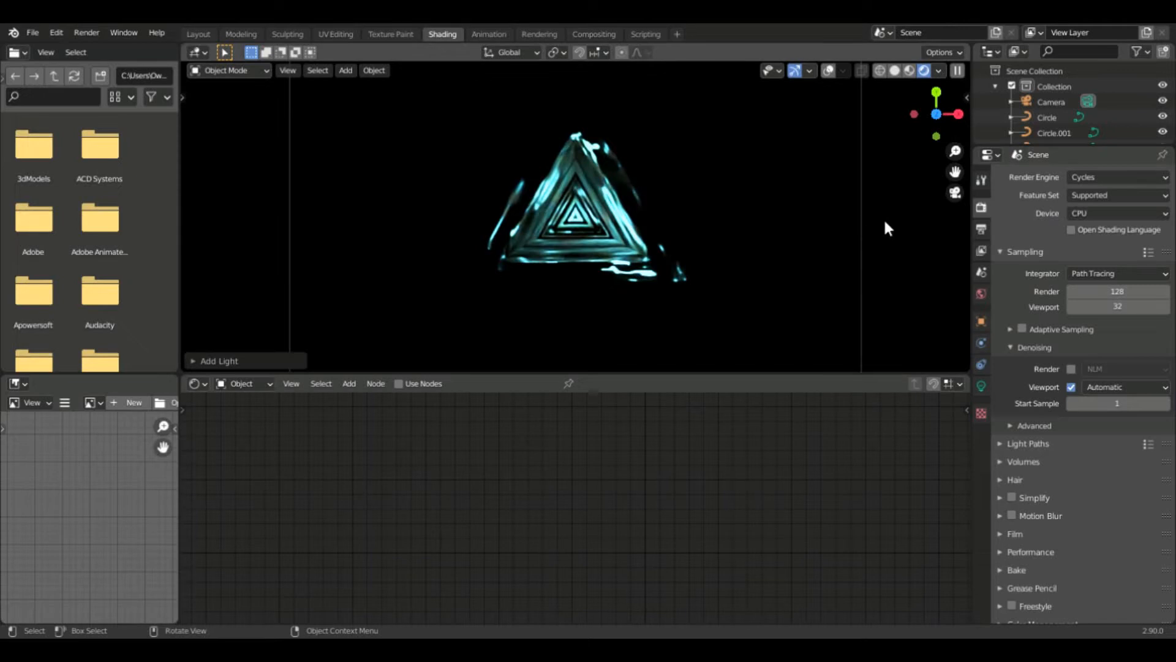
pyautogui.moveTo(971, 120)
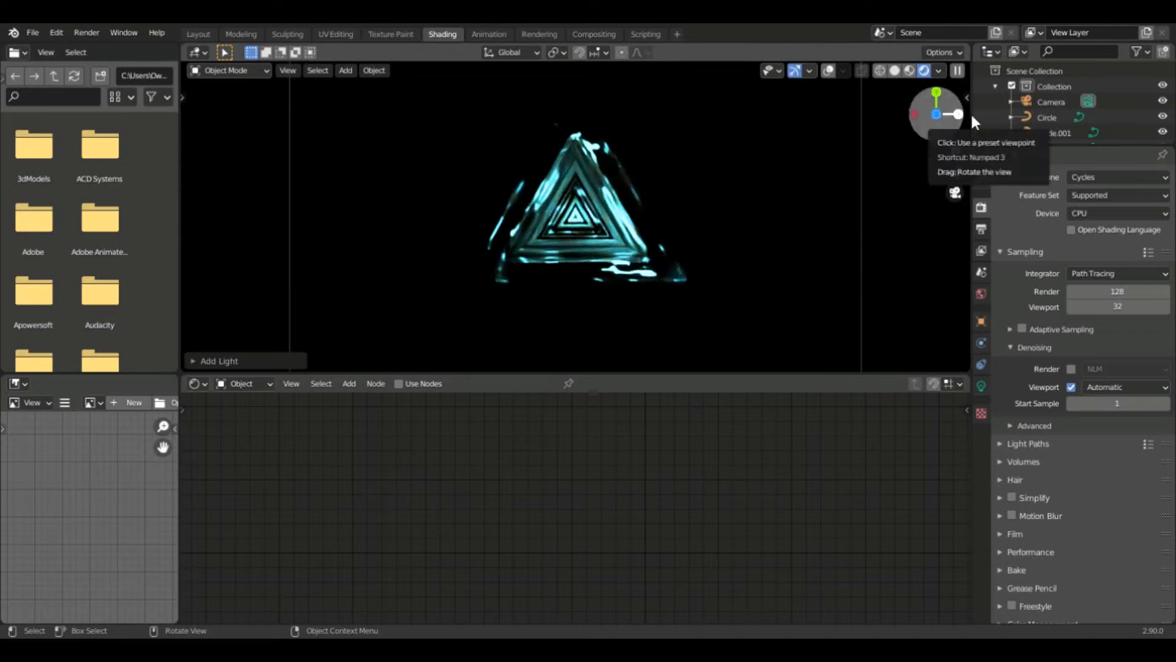
pyautogui.moveTo(936, 189)
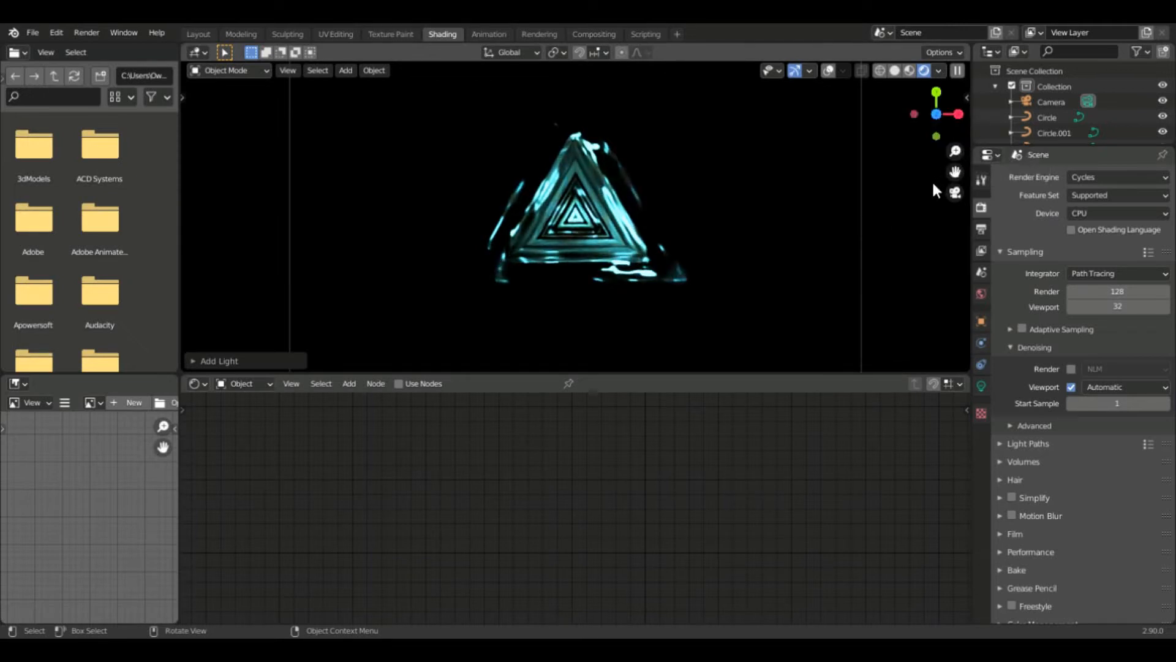